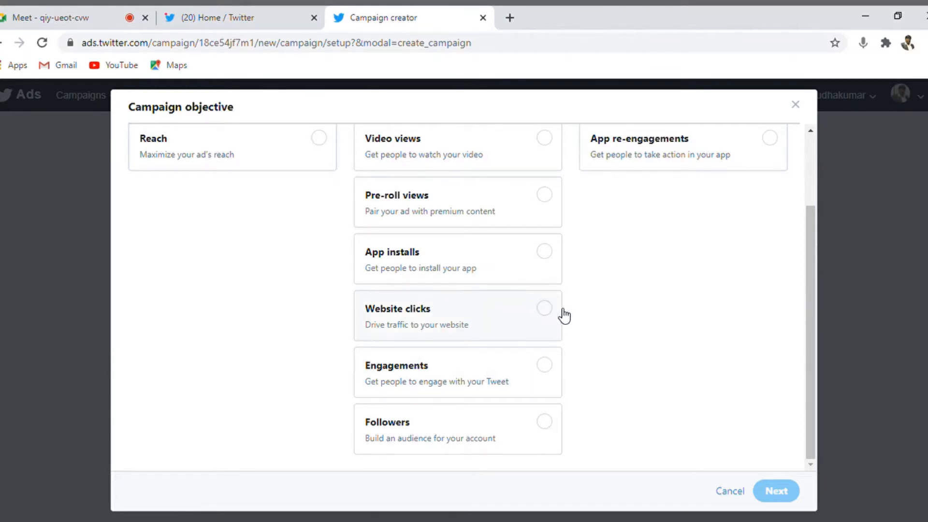
Choose Website clicks as the campaign objective and continue, triggering the change-objective warning.
click(457, 315)
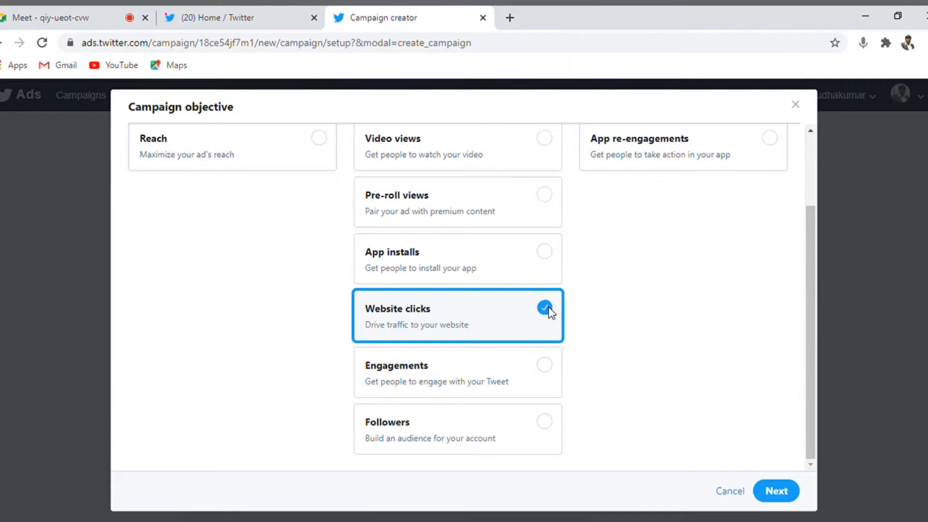
mouse_move(577, 321)
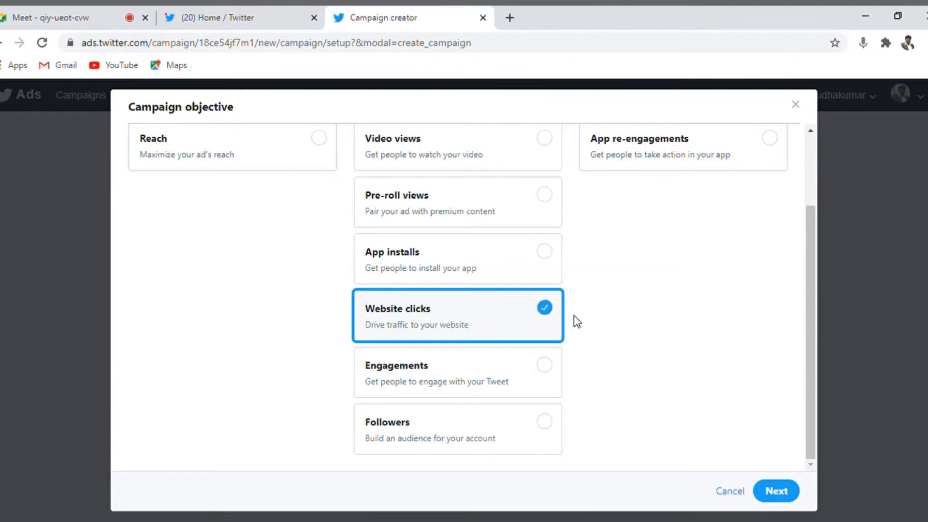
click(776, 491)
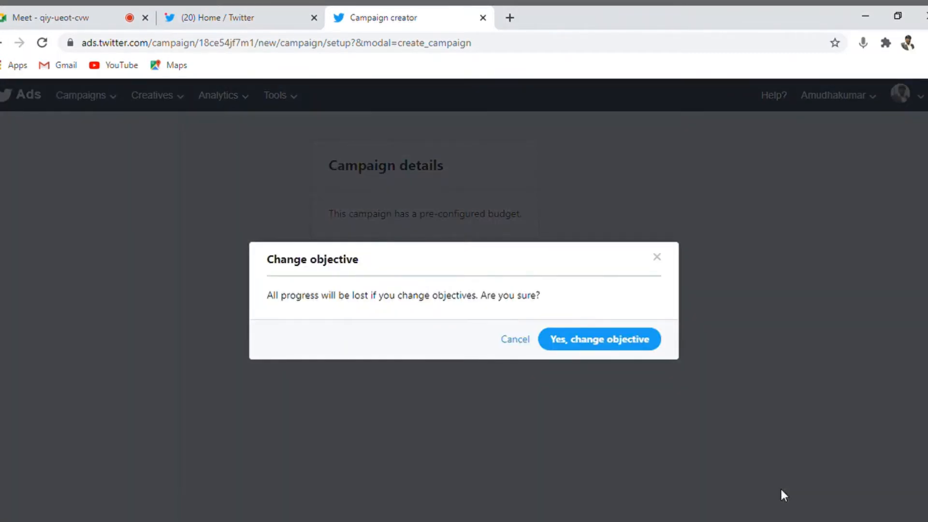
Confirm the Website clicks objective and name the campaign 'Amudhakumar Traffic'.
click(598, 339)
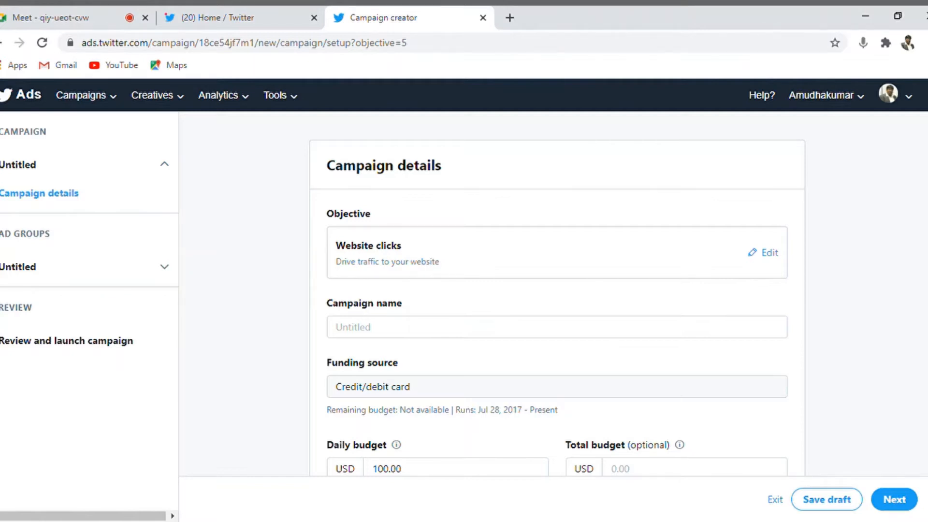
scroll(down, 3)
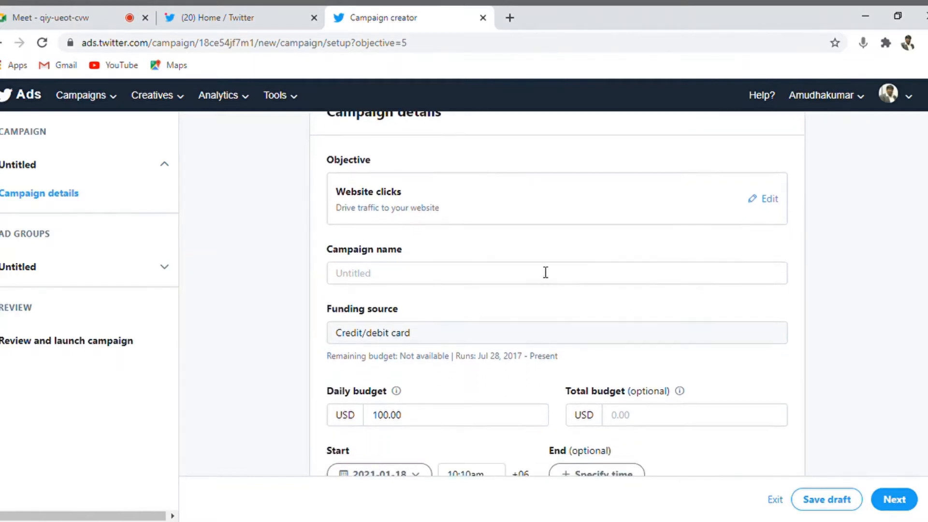
text(Amudhakumar T)
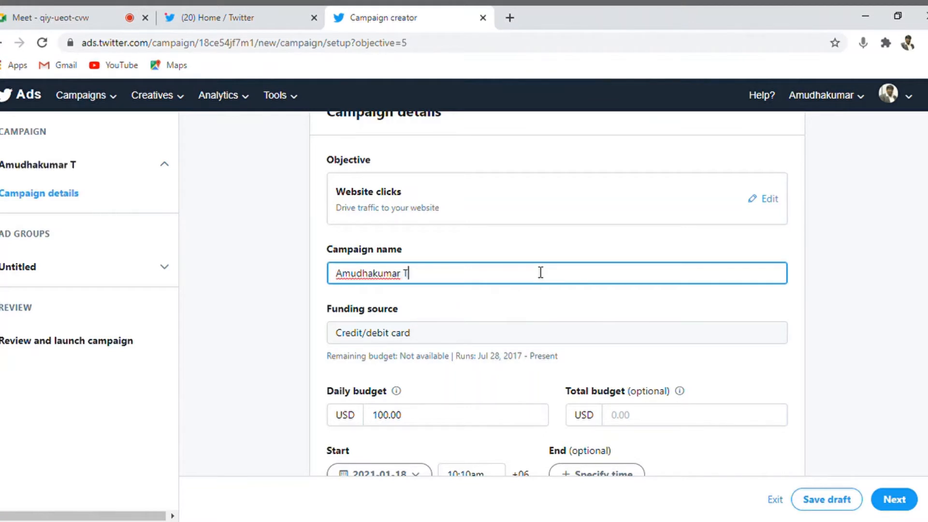
text(raffic)
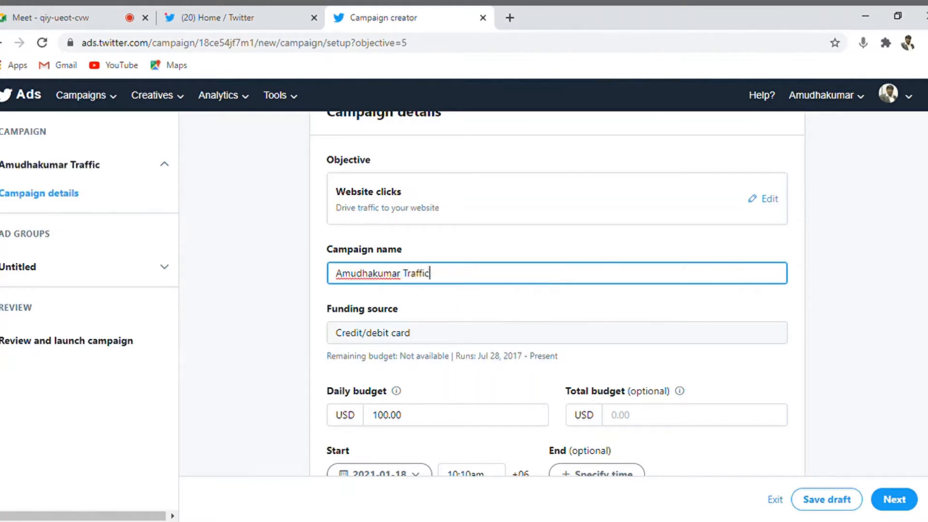
scroll(down, 3)
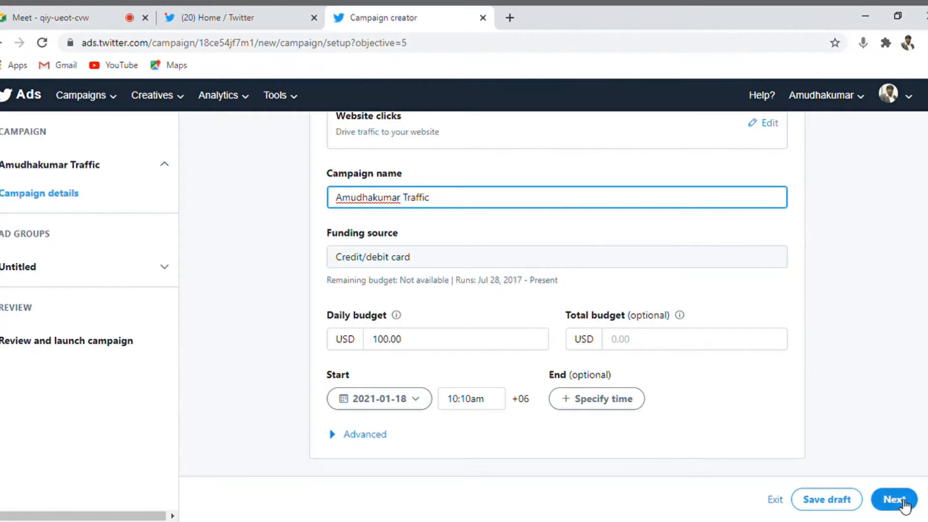
Advance to ad group details and name the ad group 'Amudhakumar Traffic'.
click(893, 498)
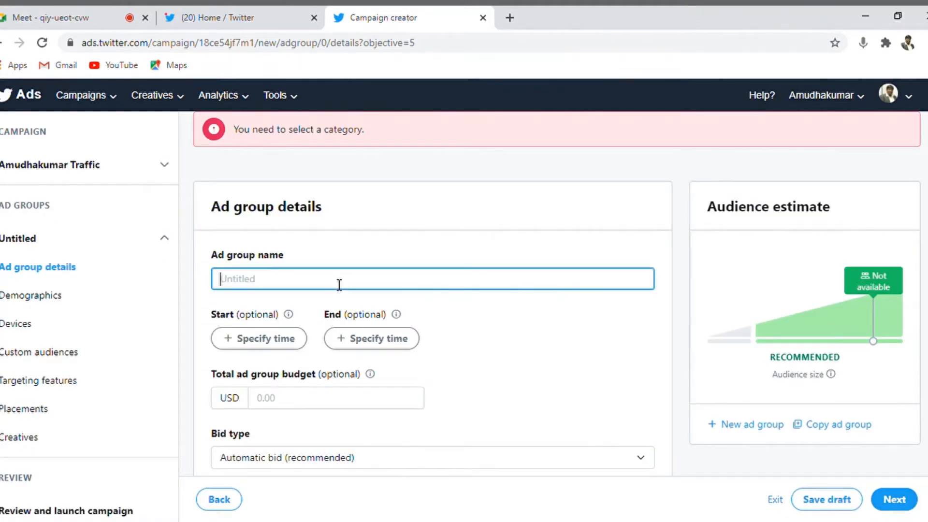
text(Amudhakumar A)
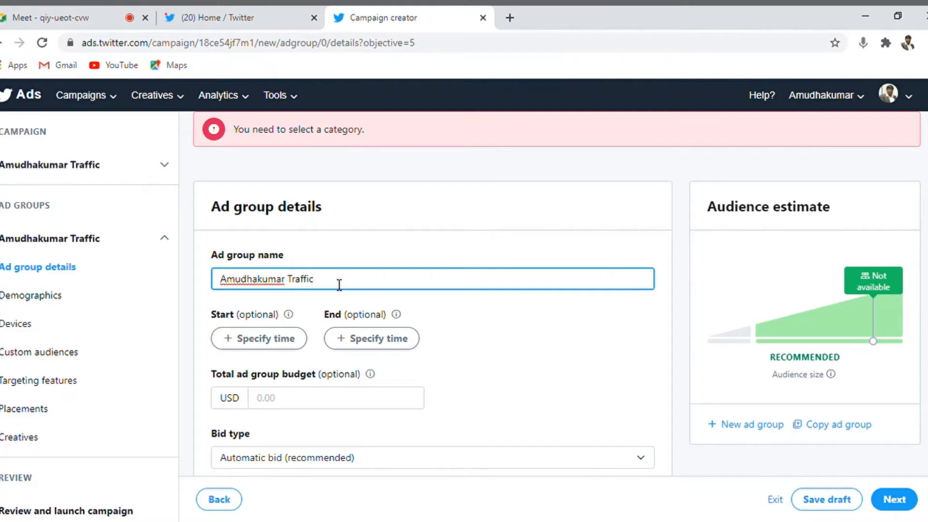
mouse_move(31, 295)
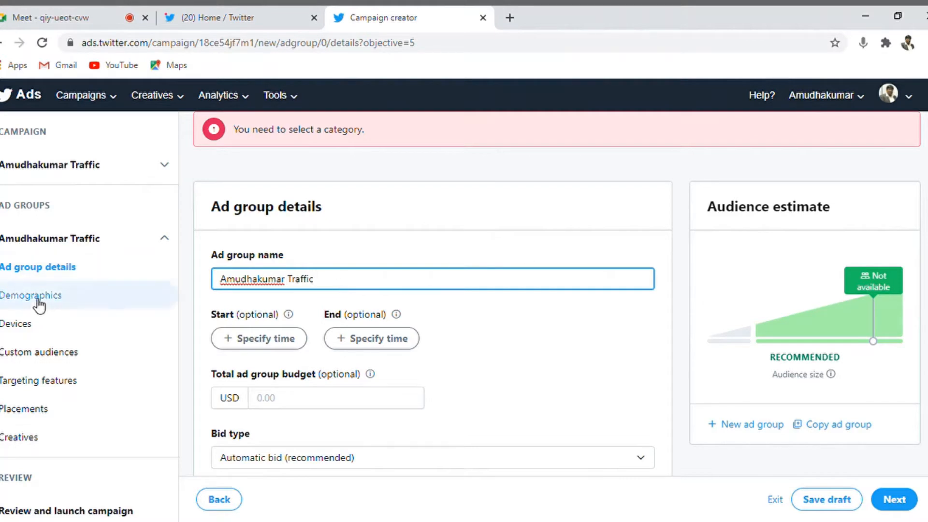
Set the ad group's gender targeting to Women, keeping India as the location.
click(31, 295)
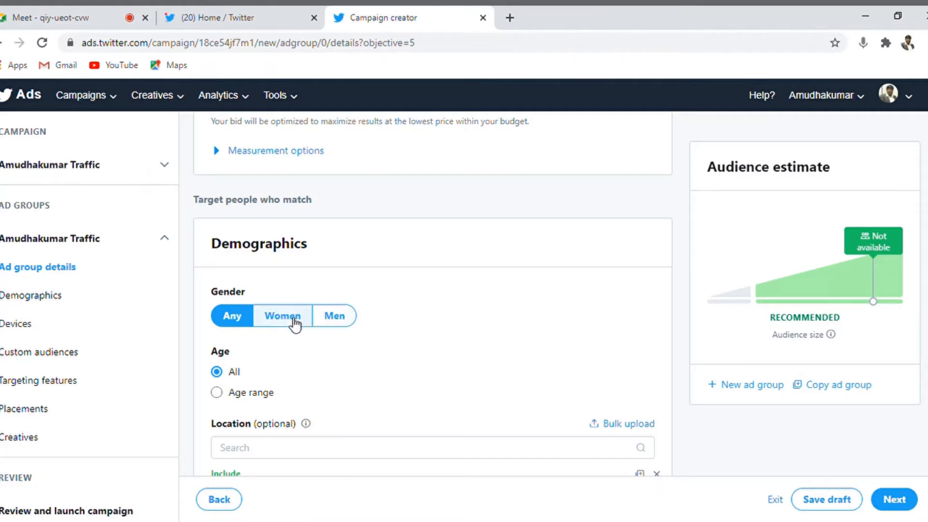
click(282, 315)
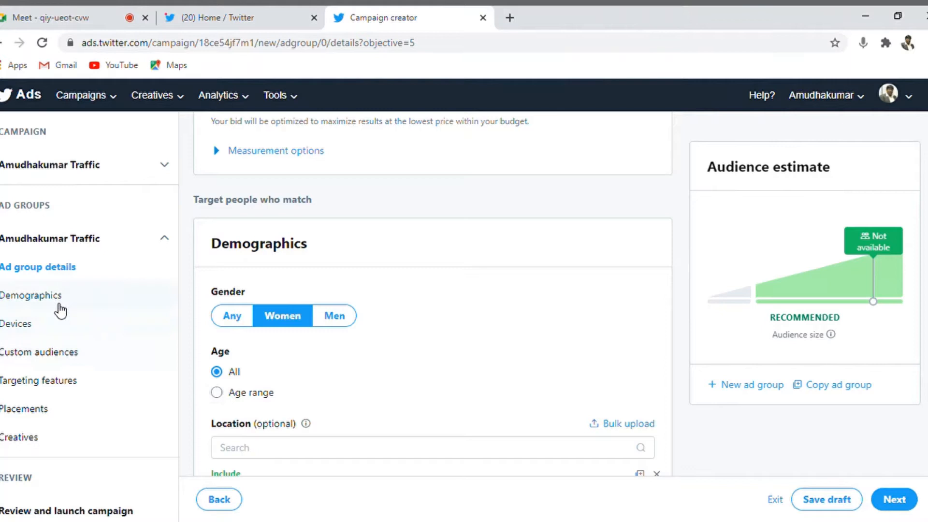
click(31, 296)
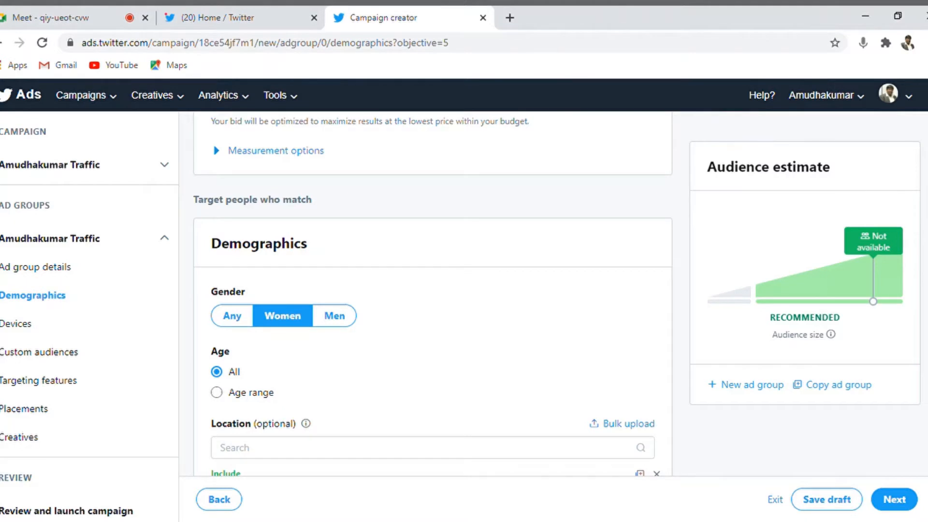
scroll(down, 3)
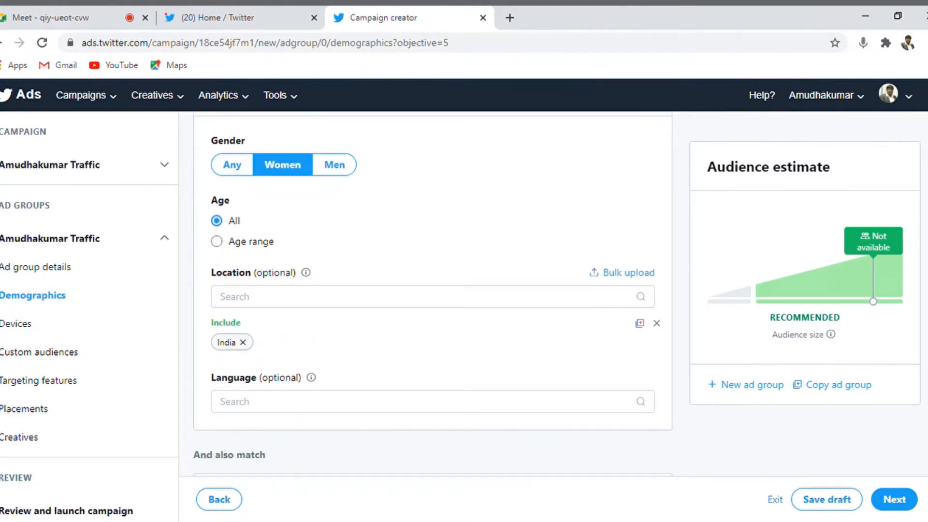
scroll(down, 3)
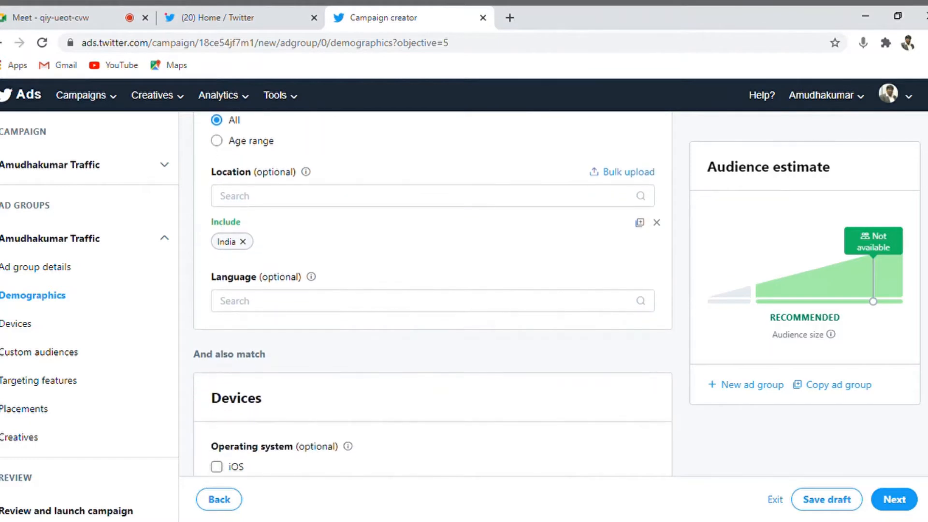
Target iOS, Android and other mobile devices, leaving desktop unselected.
click(17, 322)
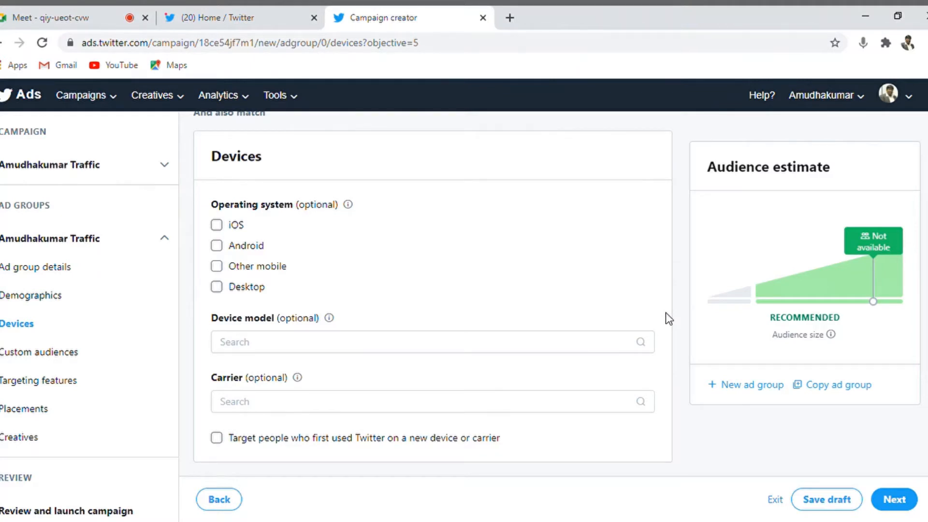
mouse_move(880, 280)
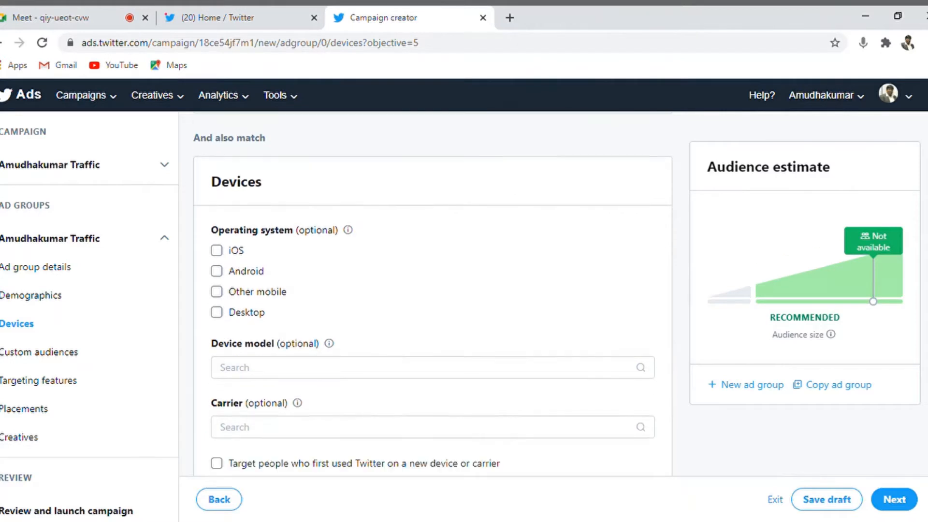
scroll(down, 3)
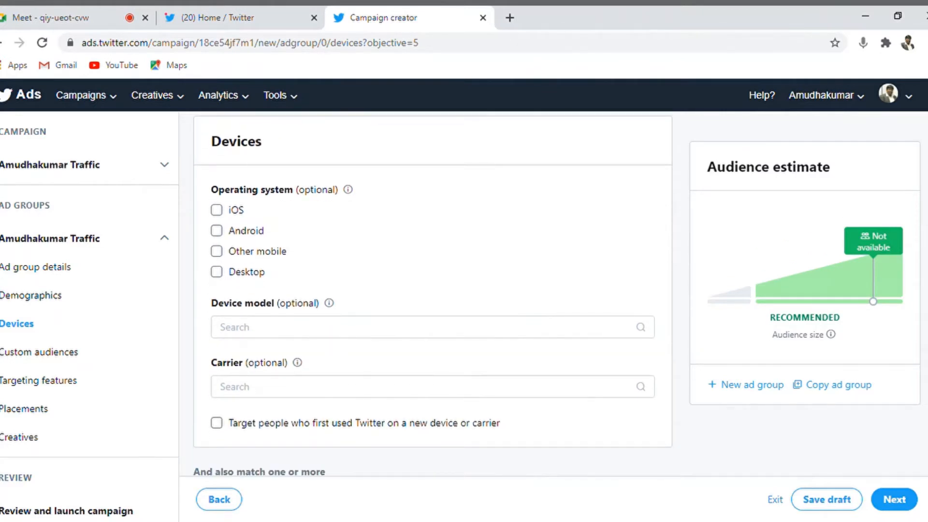
mouse_move(752, 268)
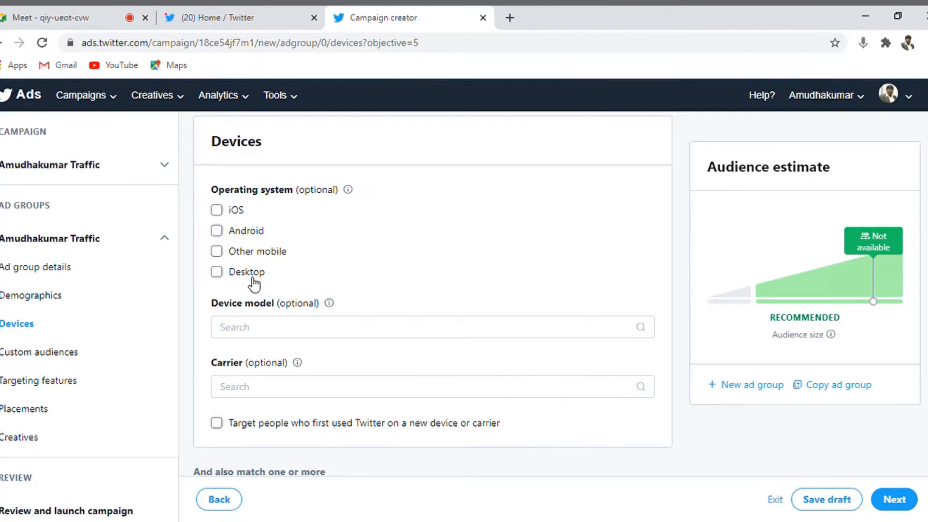
mouse_move(265, 231)
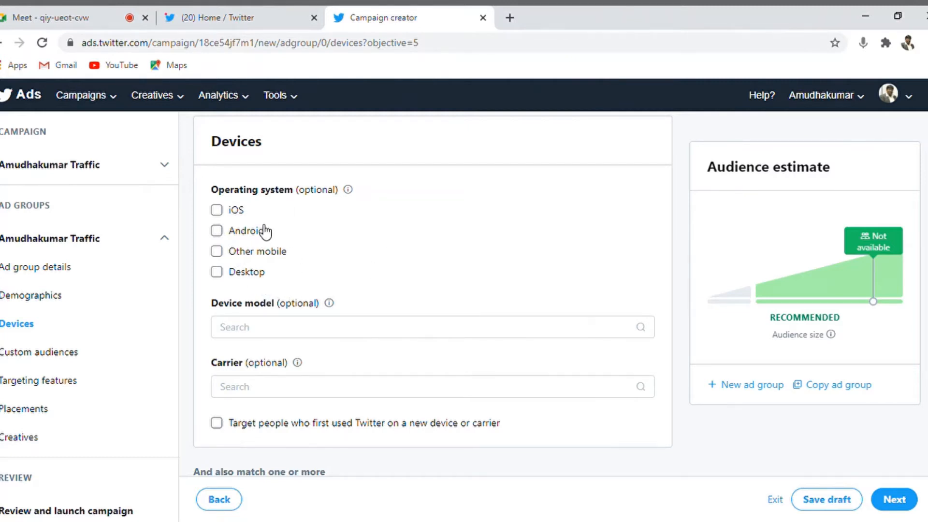
click(217, 230)
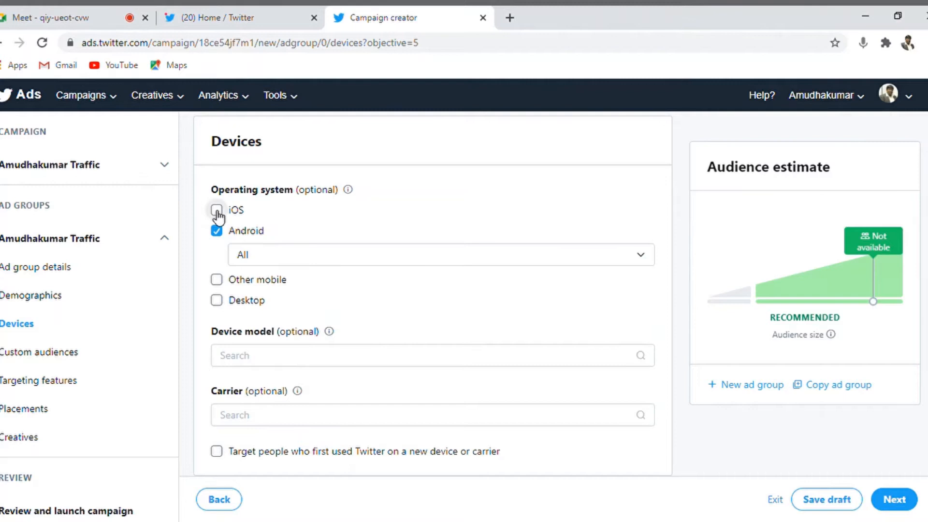
click(216, 210)
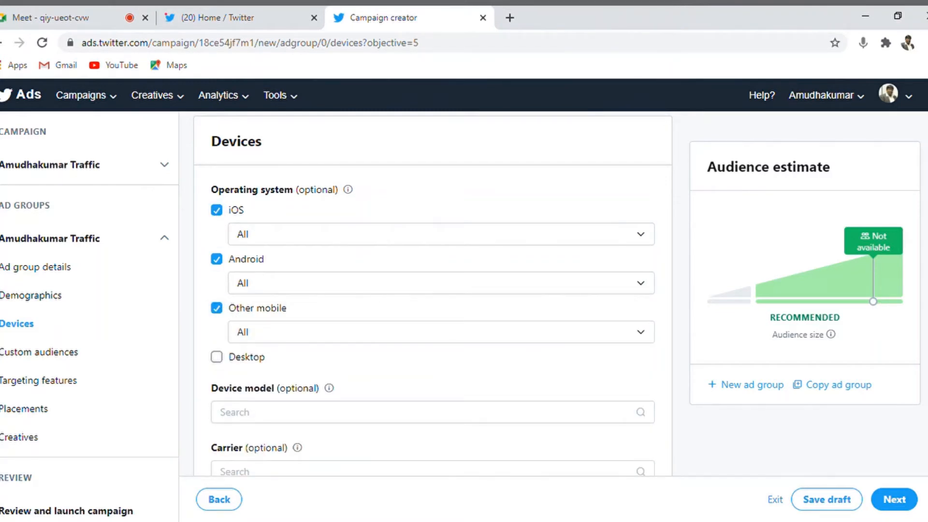
scroll(down, 3)
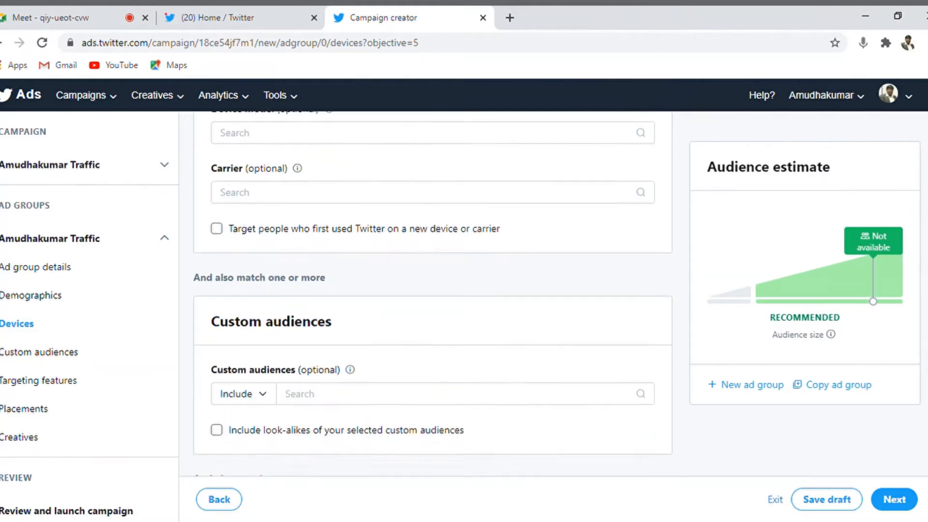
Leave custom audiences empty and move down to the Keywords search in Targeting features.
click(38, 352)
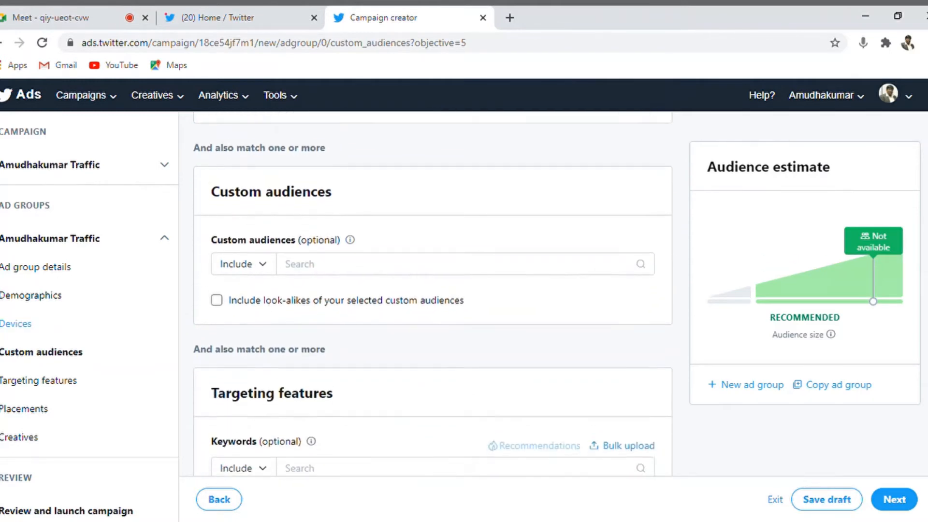
scroll(down, 3)
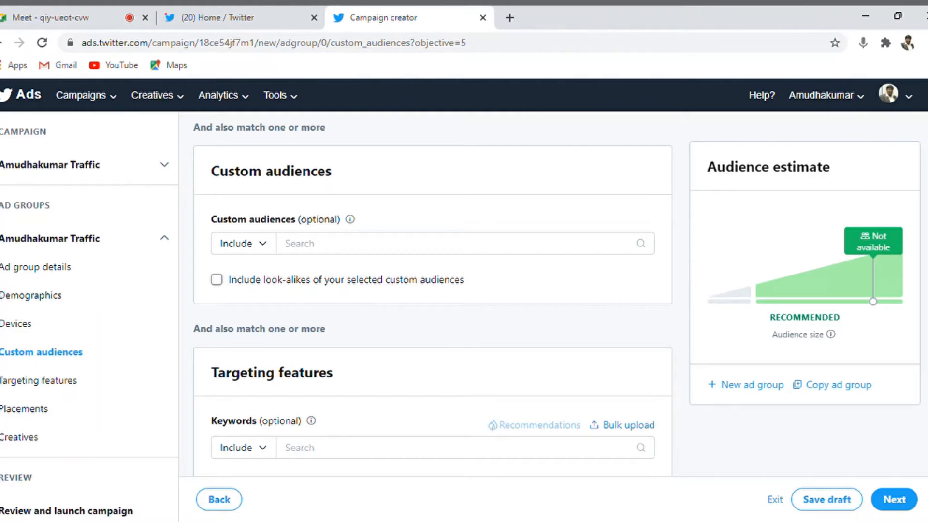
scroll(down, 3)
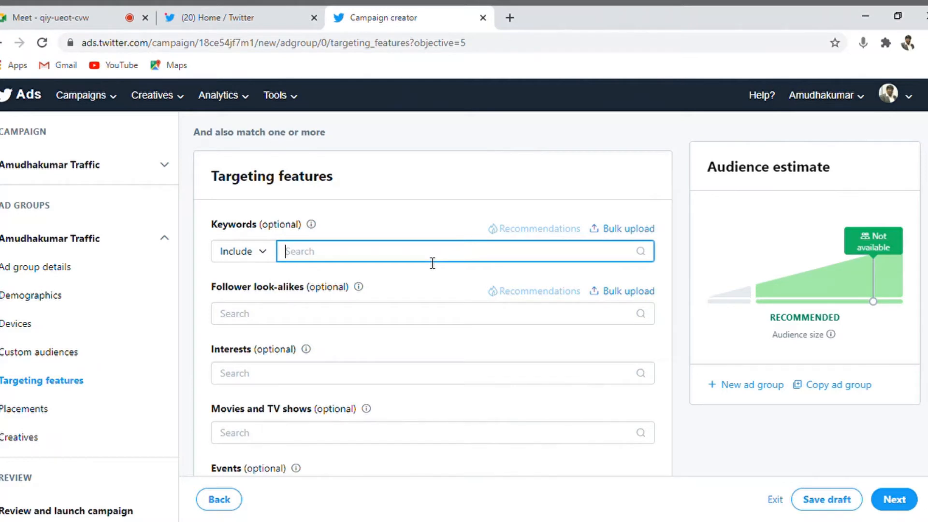
Add the keywords digital markting, digital marketing and SEO to the ad group's targeting.
text(digital)
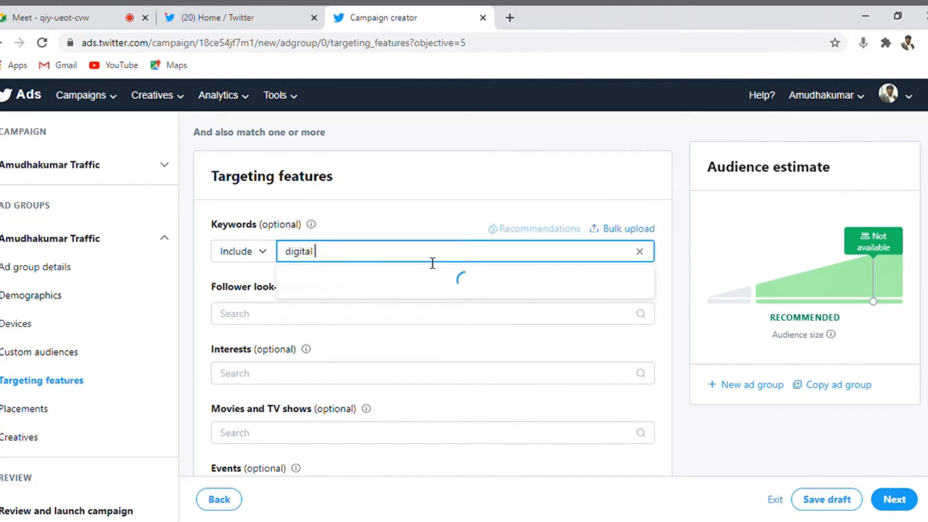
text(markting)
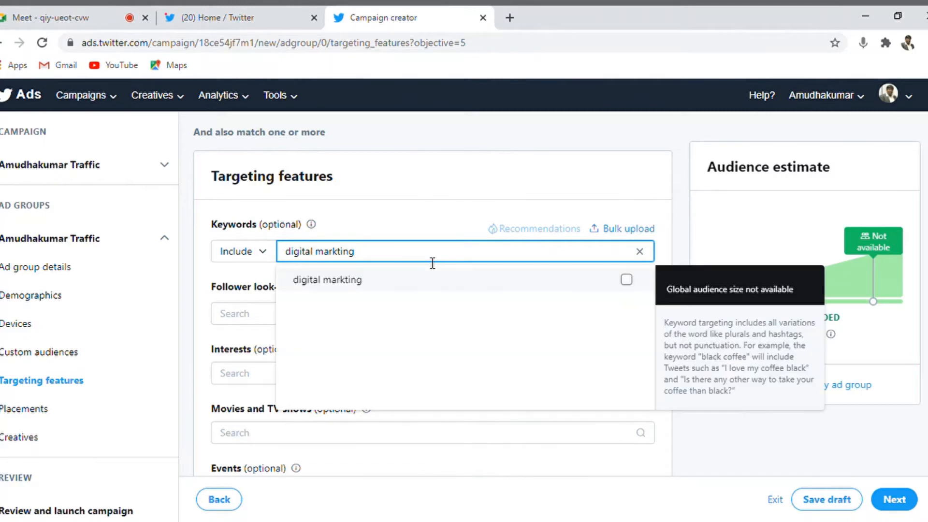
click(626, 280)
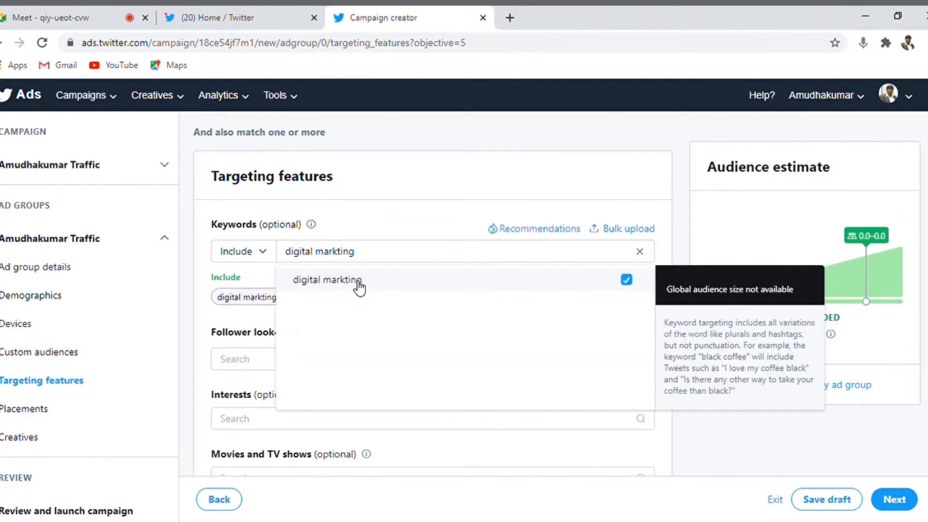
mouse_move(374, 268)
text(e)
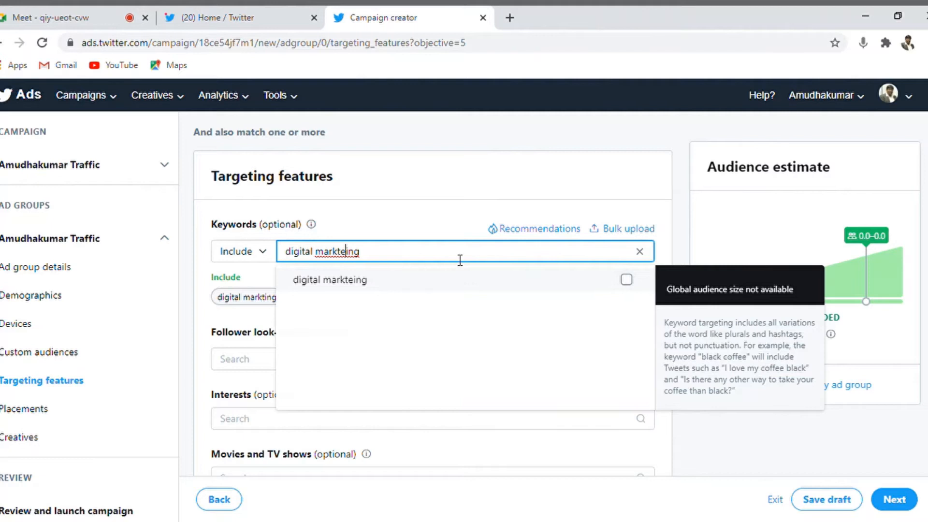
double_click(335, 251)
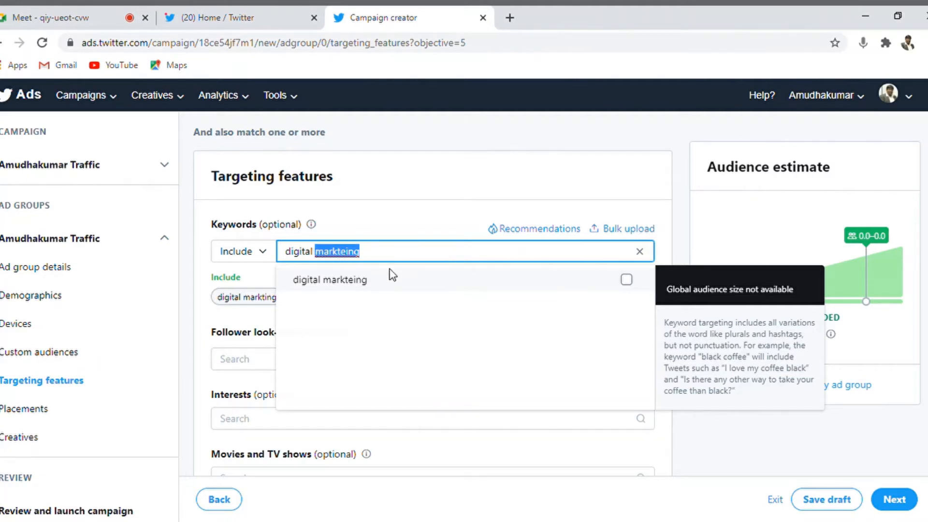
text(digital marketing)
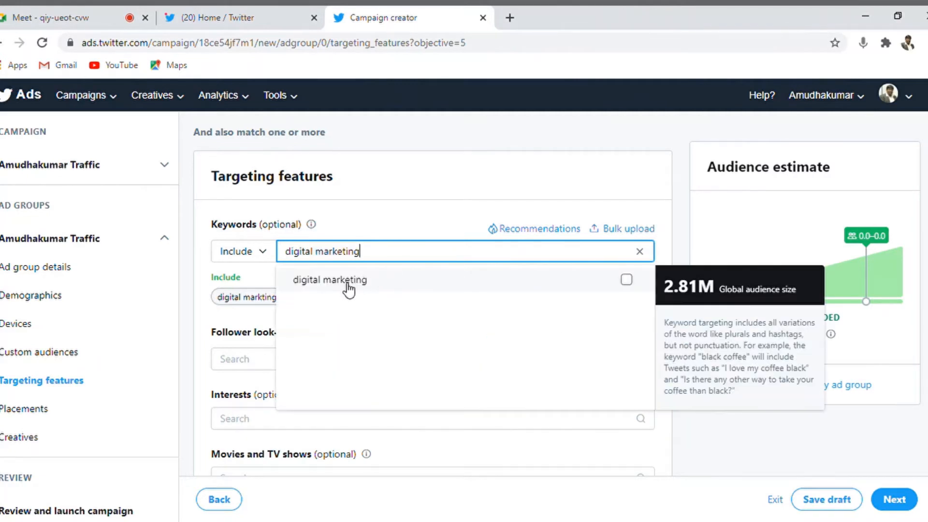
click(625, 279)
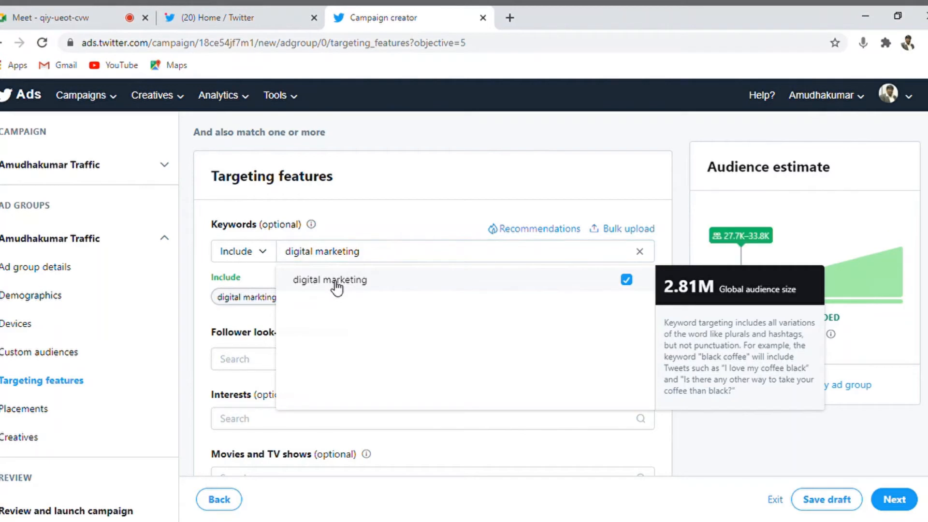
double_click(337, 251)
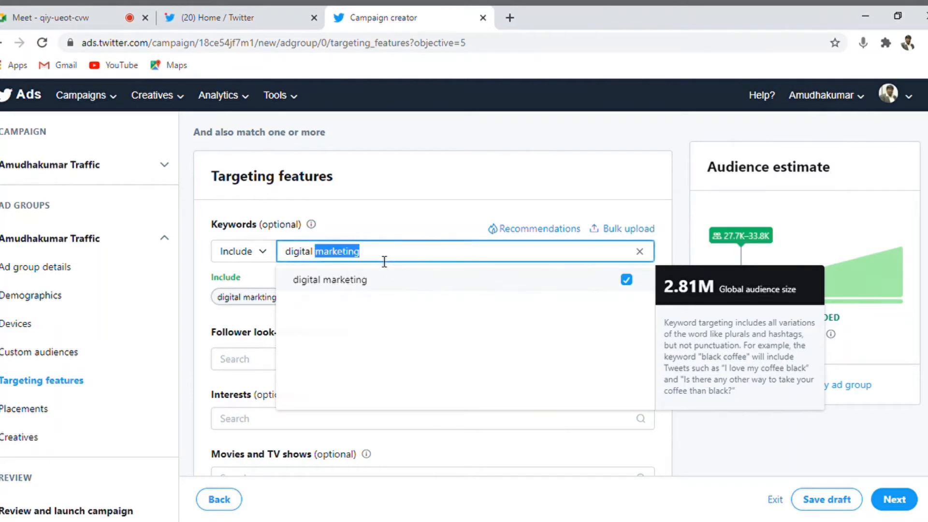
text(SEO)
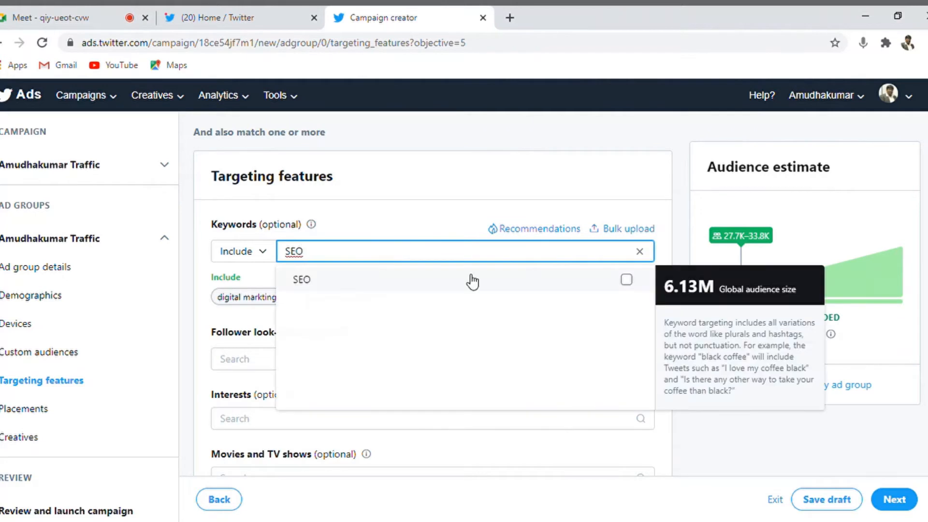
click(626, 279)
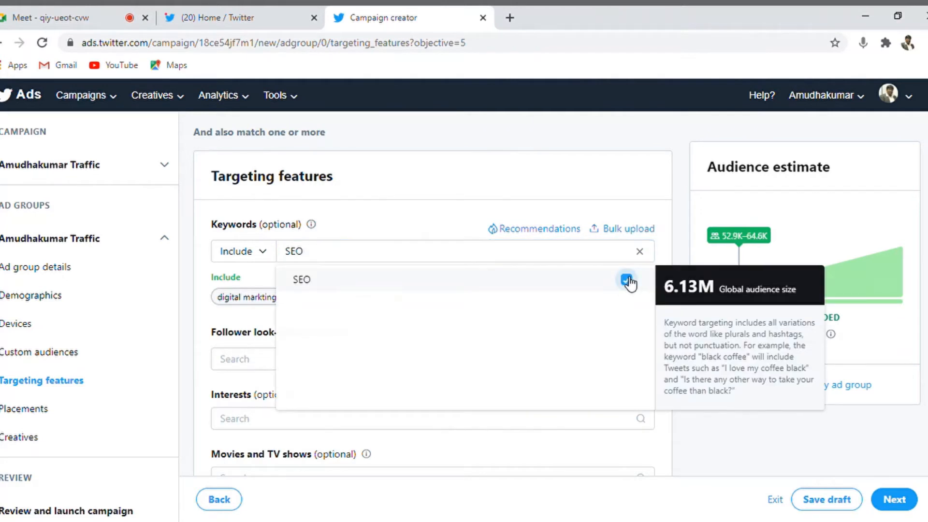
Add Google Ads and Facebook Ads as targeted keywords.
click(627, 280)
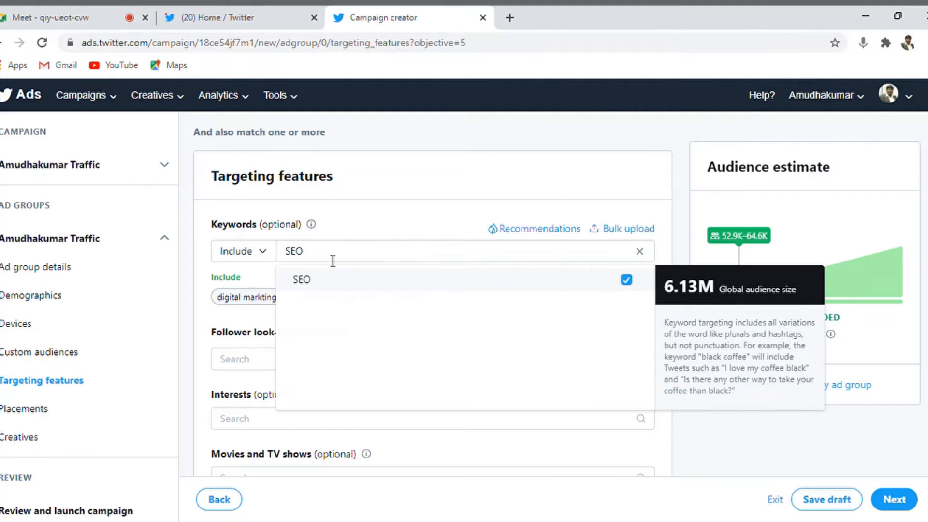
double_click(293, 251)
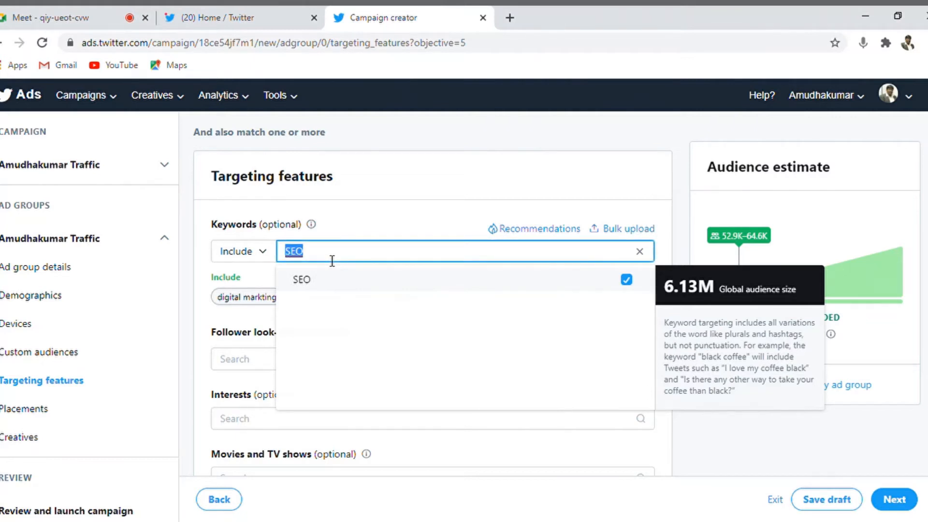
text(Google Ads)
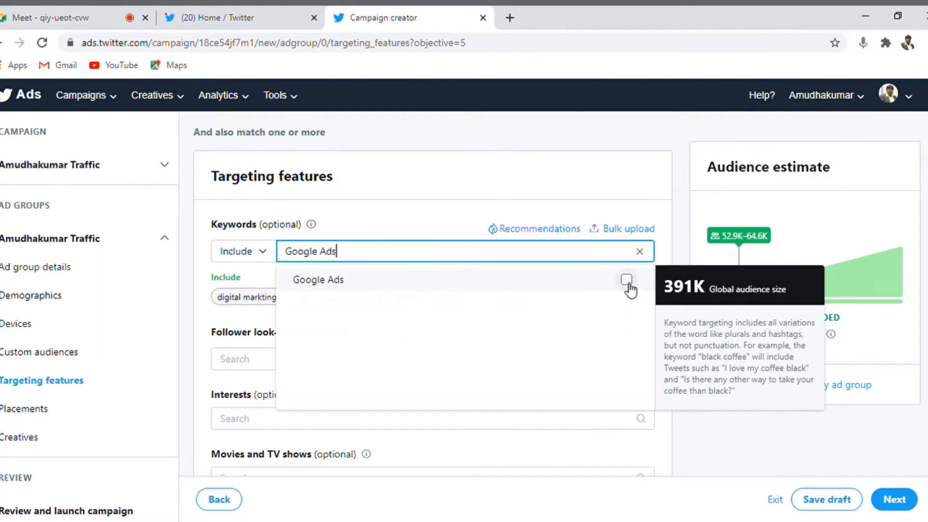
click(627, 279)
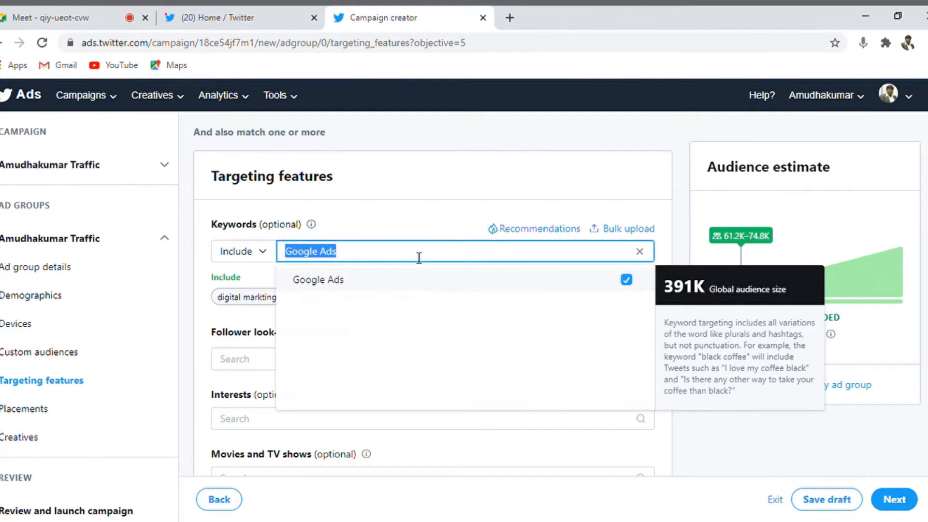
text(Facebook A)
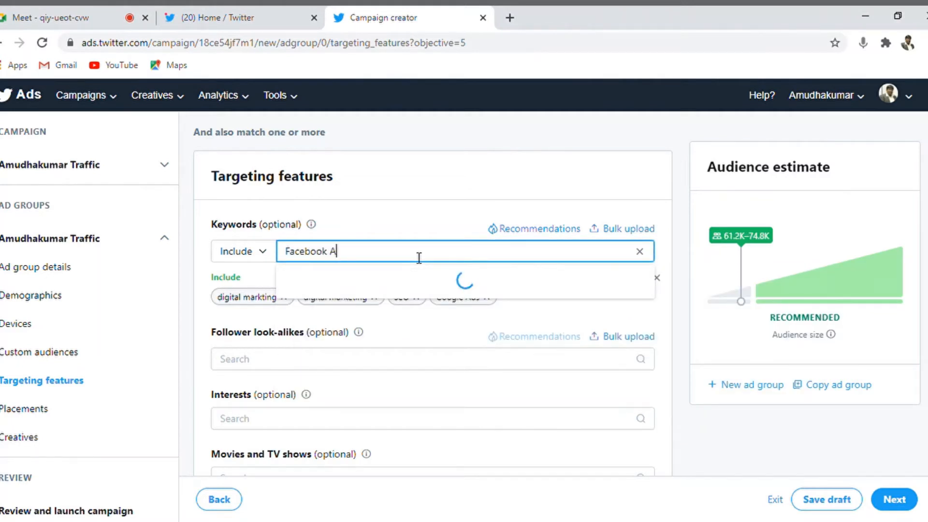
text(ds)
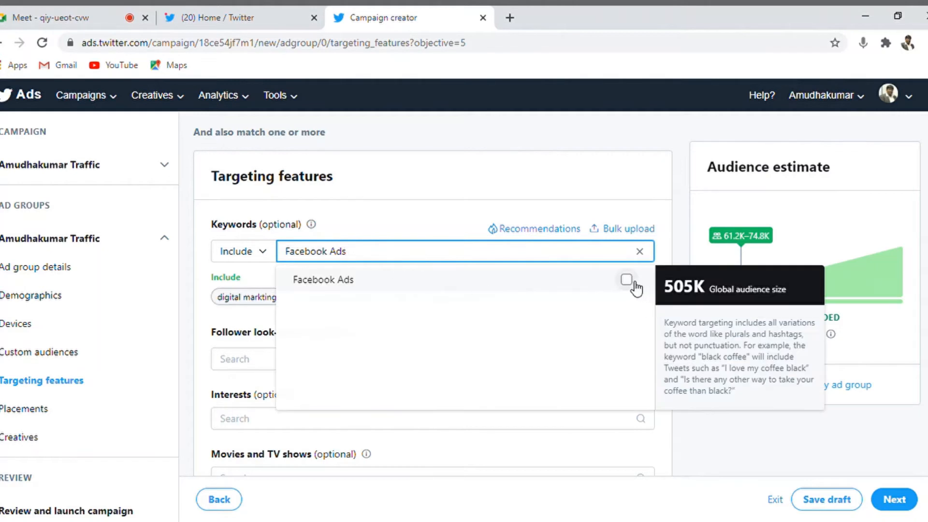
click(626, 279)
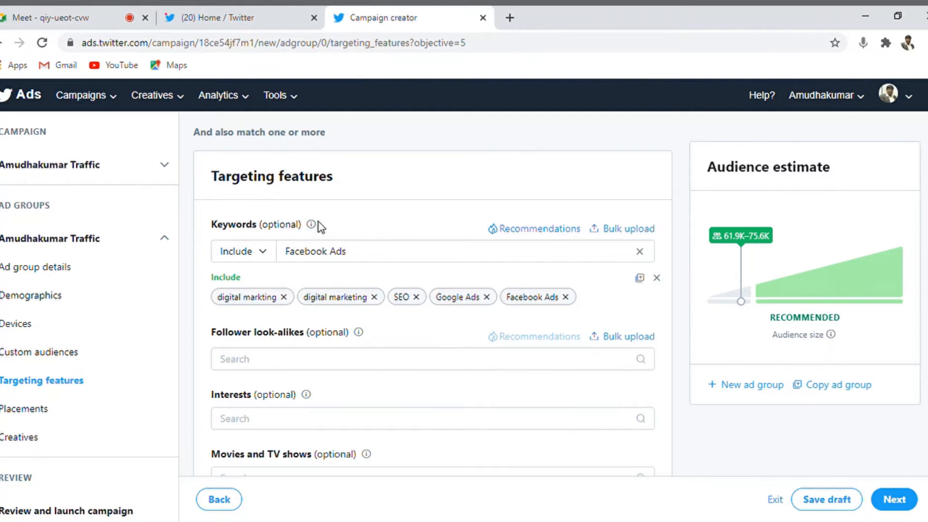
mouse_move(378, 328)
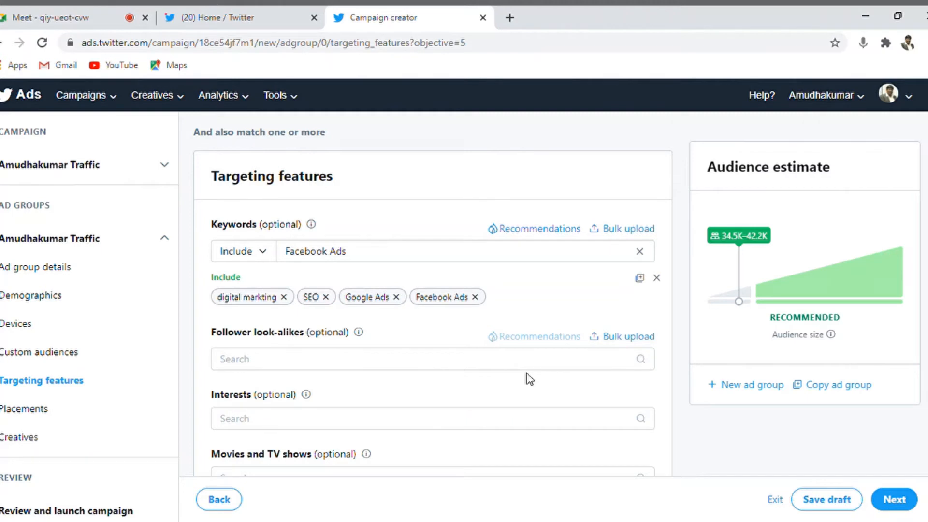
mouse_move(921, 325)
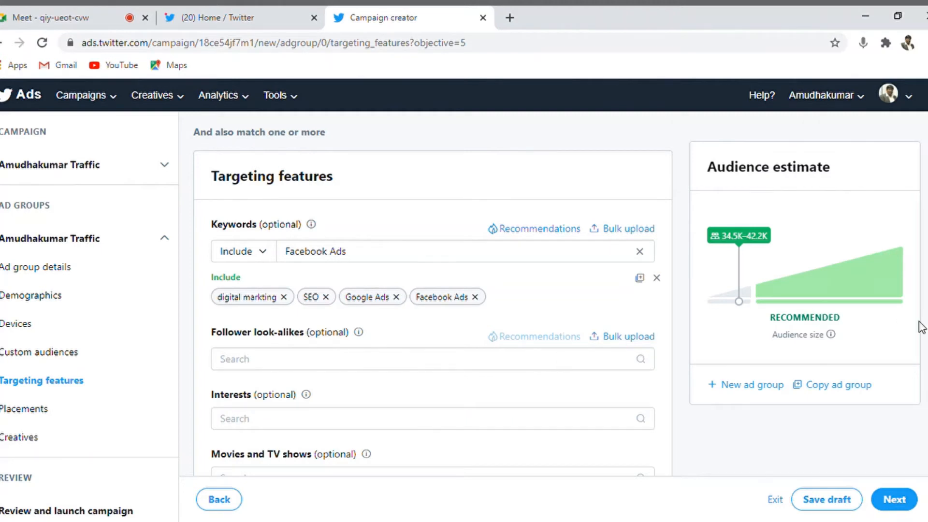
scroll(down, 3)
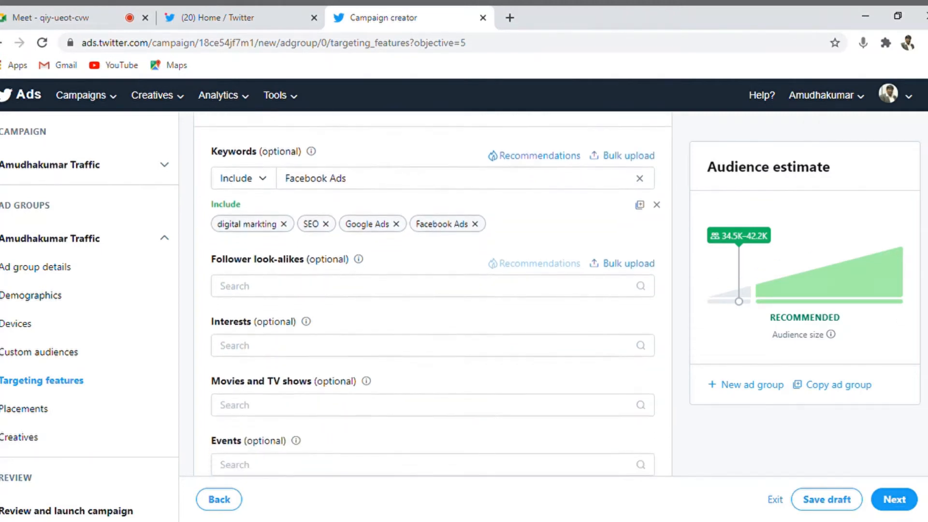
scroll(down, 3)
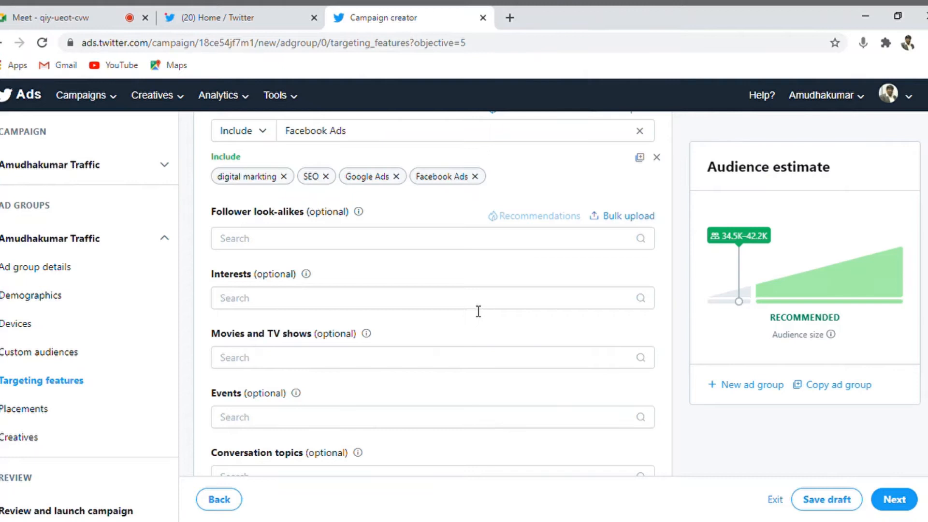
Browse the Interests categories, expand Business and add Advertising.
text(internet)
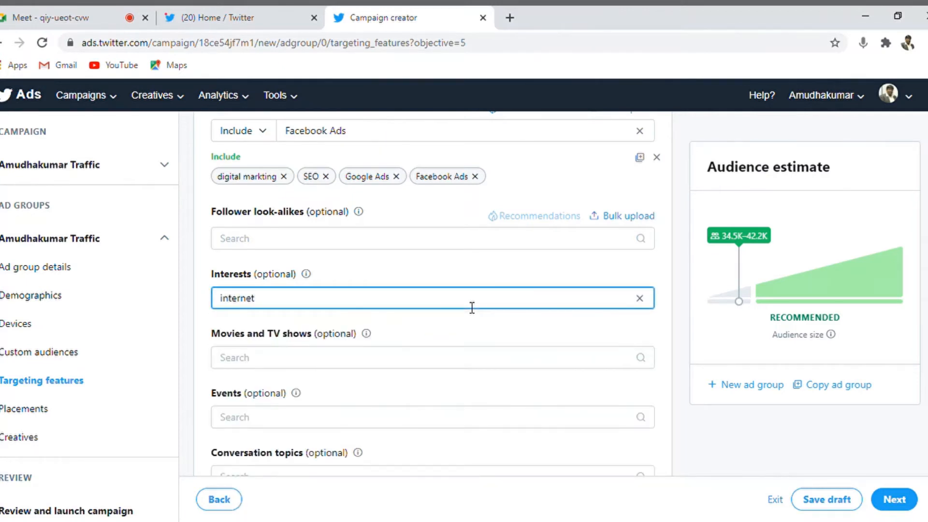
mouse_move(346, 329)
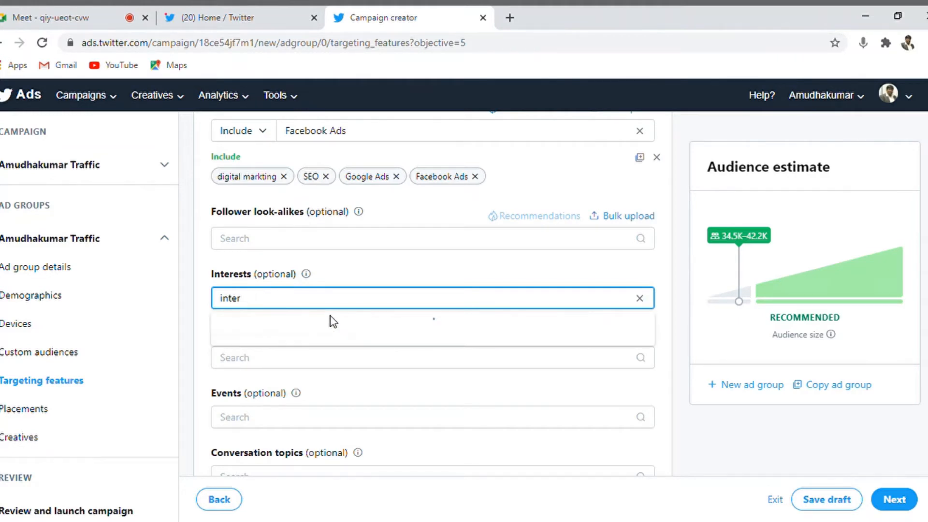
click(639, 297)
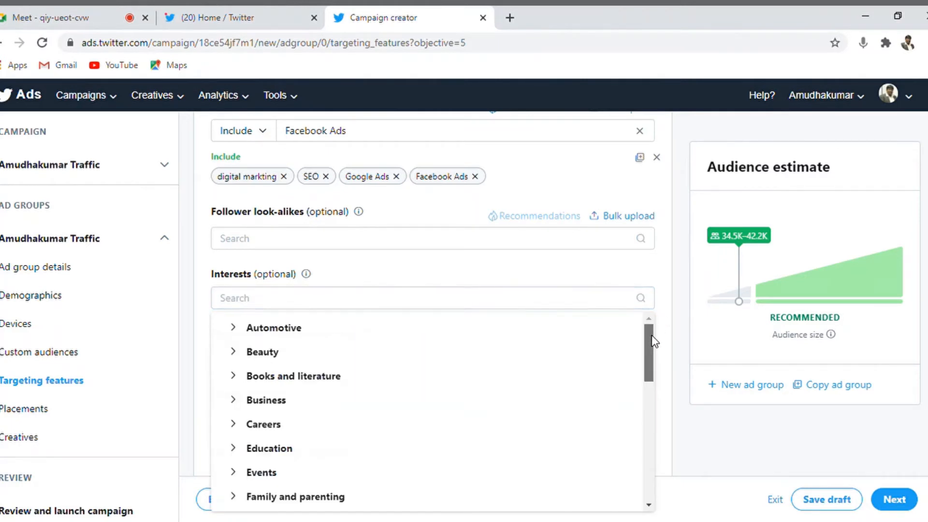
scroll(down, 3)
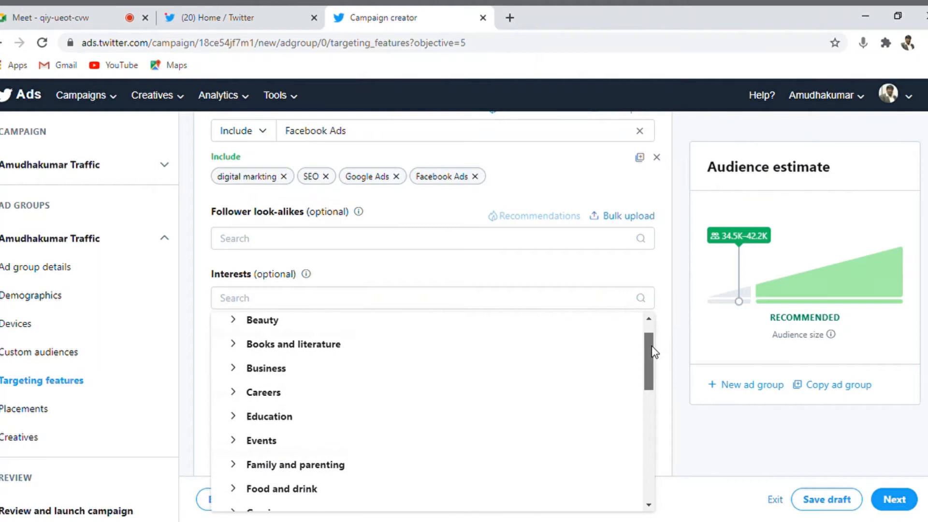
scroll(down, 3)
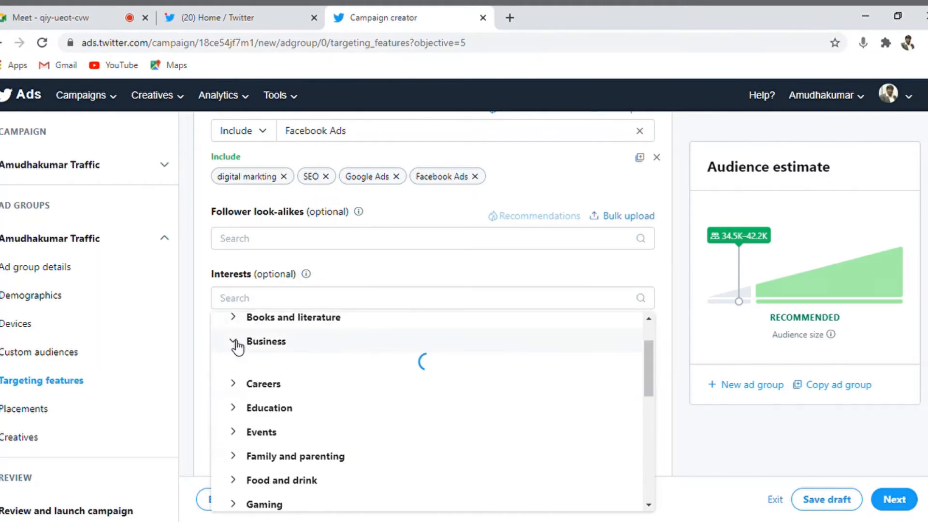
click(233, 341)
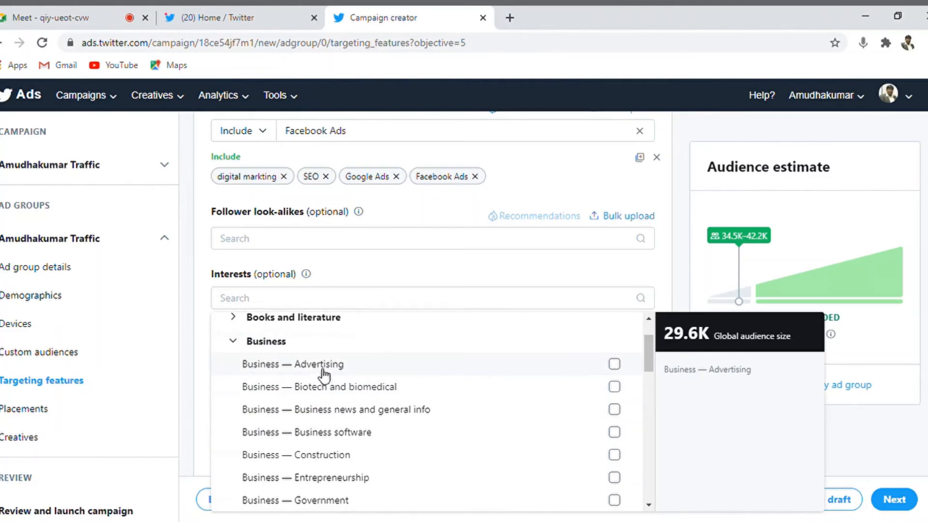
click(613, 365)
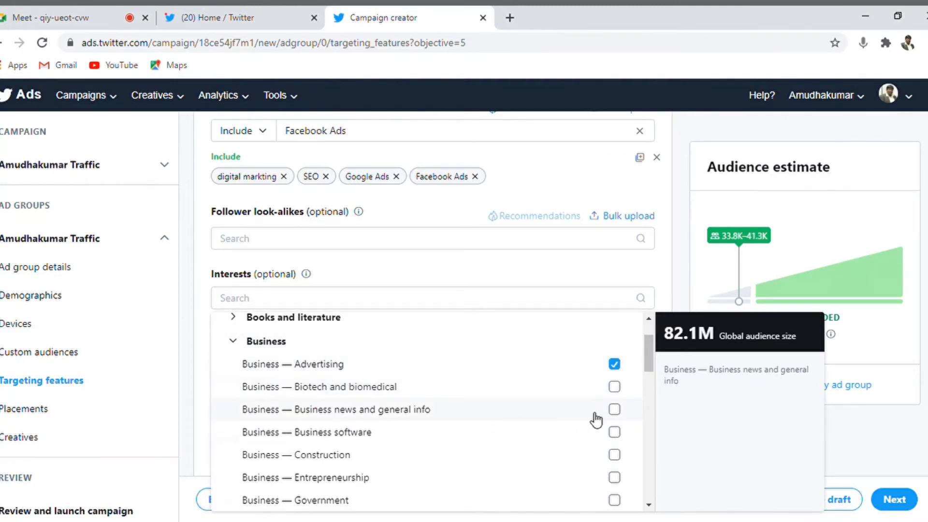
mouse_move(593, 489)
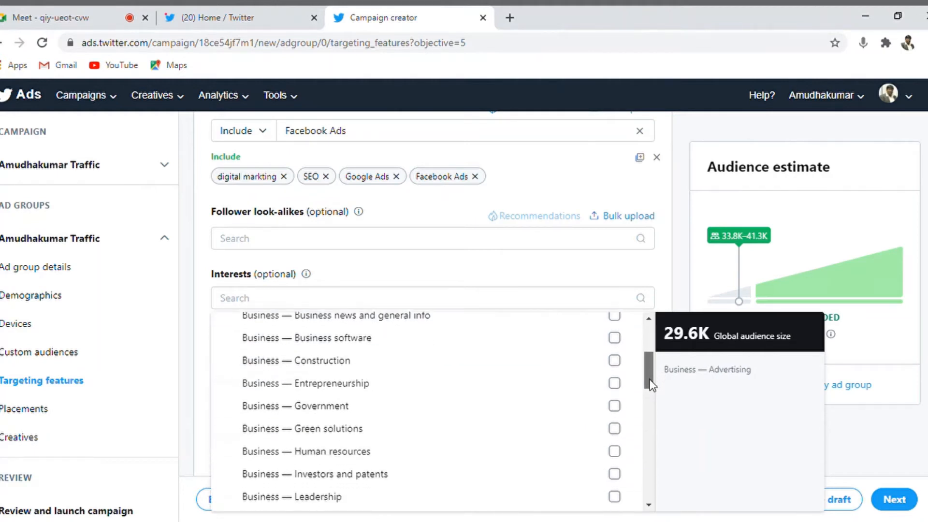
Add the Business interests Marketing, Small business and Technology.
scroll(down, 3)
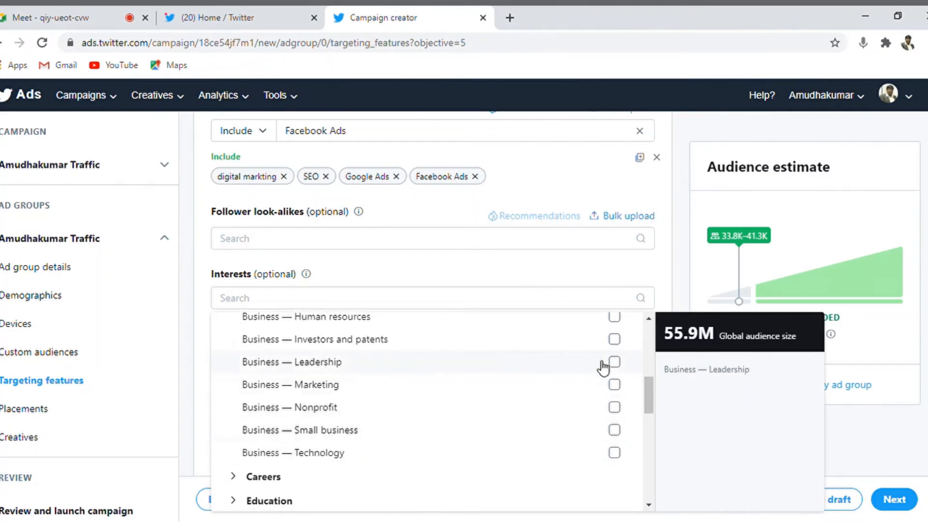
click(614, 385)
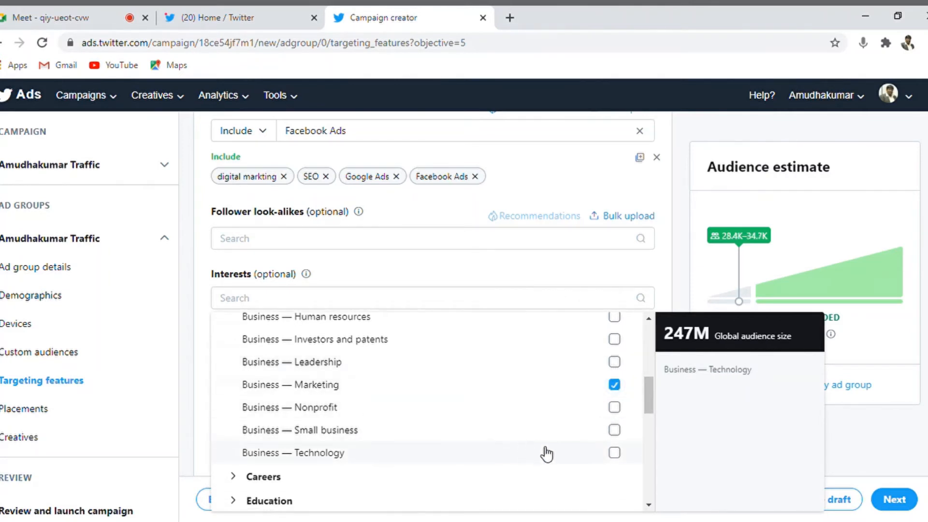
click(614, 429)
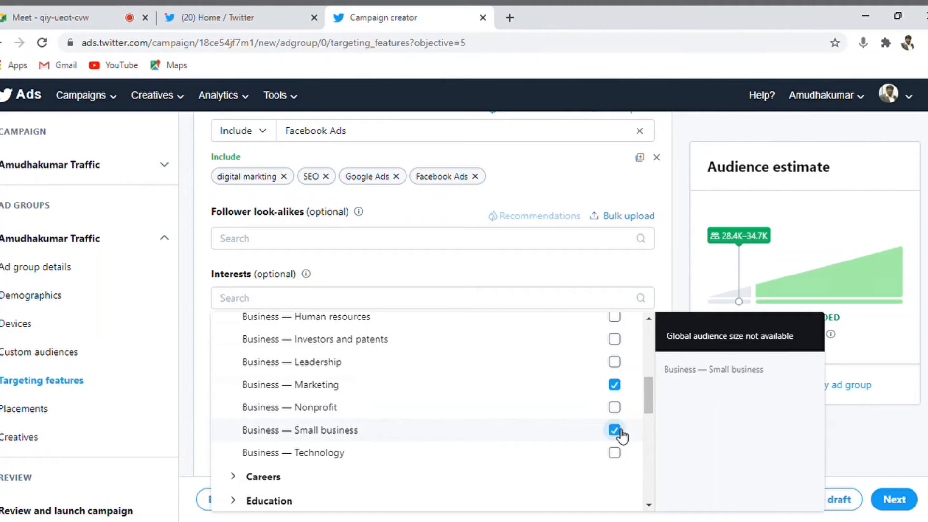
click(614, 452)
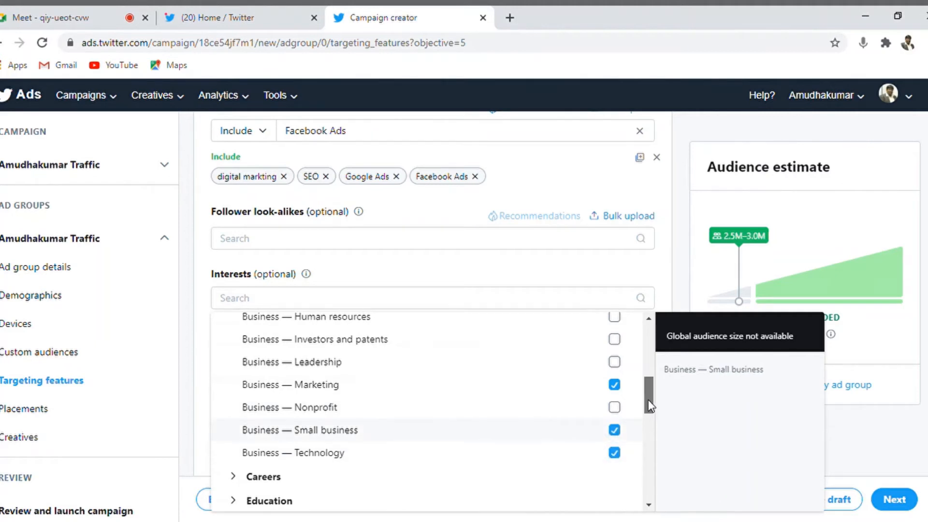
scroll(down, 3)
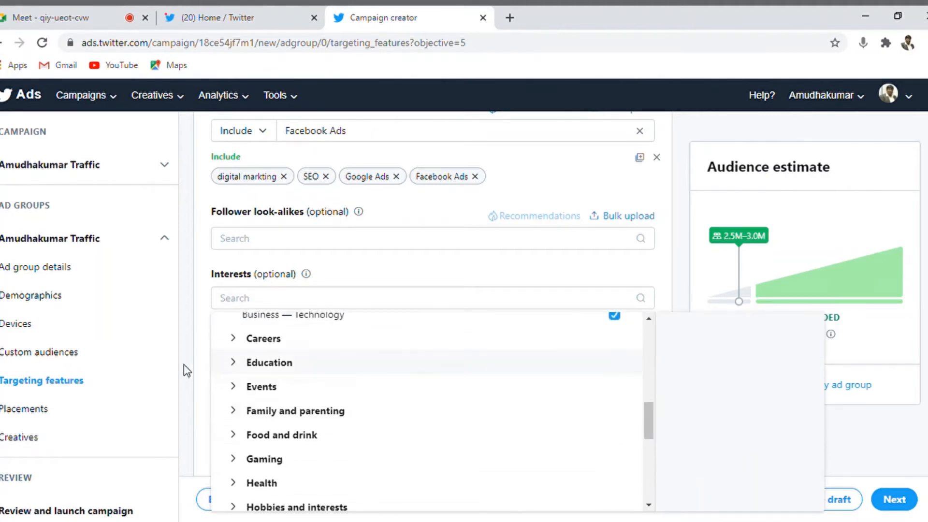
Add Online education from the Education category to the targeted interests and close the picker.
click(233, 363)
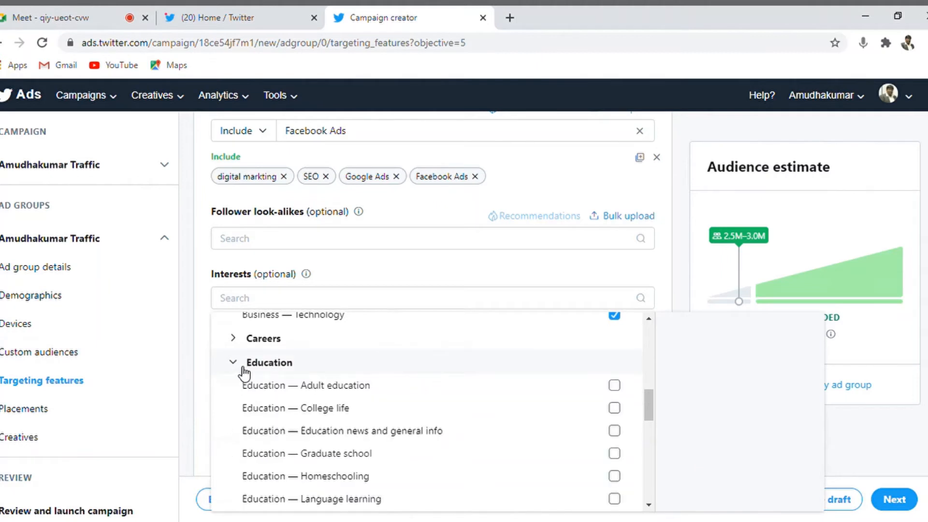
mouse_move(350, 423)
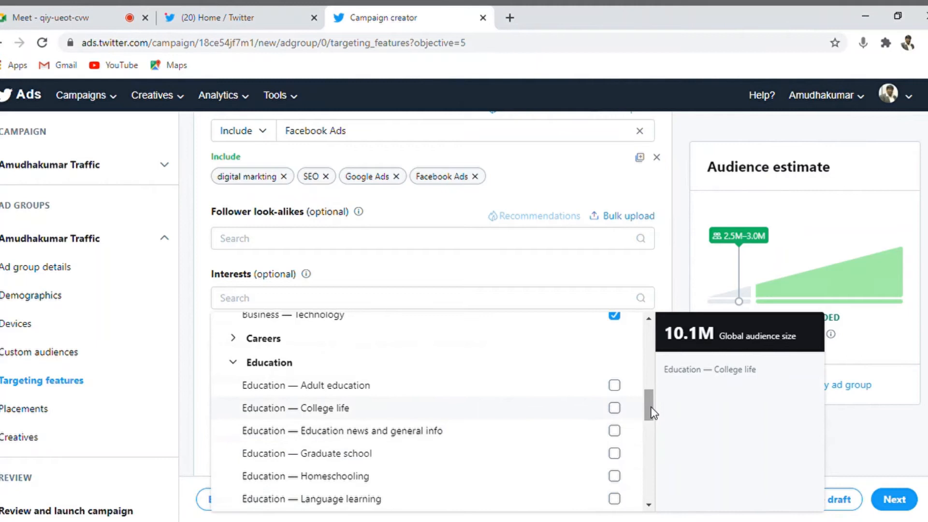
scroll(down, 3)
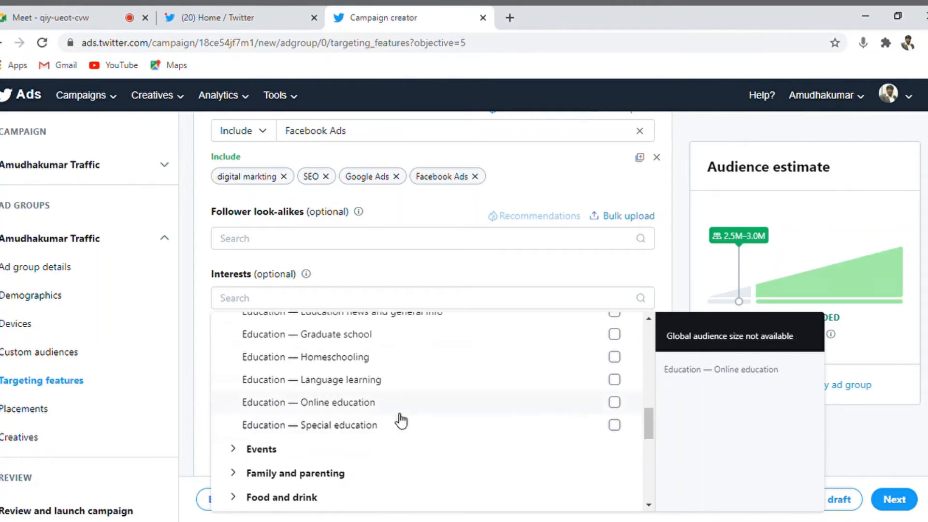
click(614, 402)
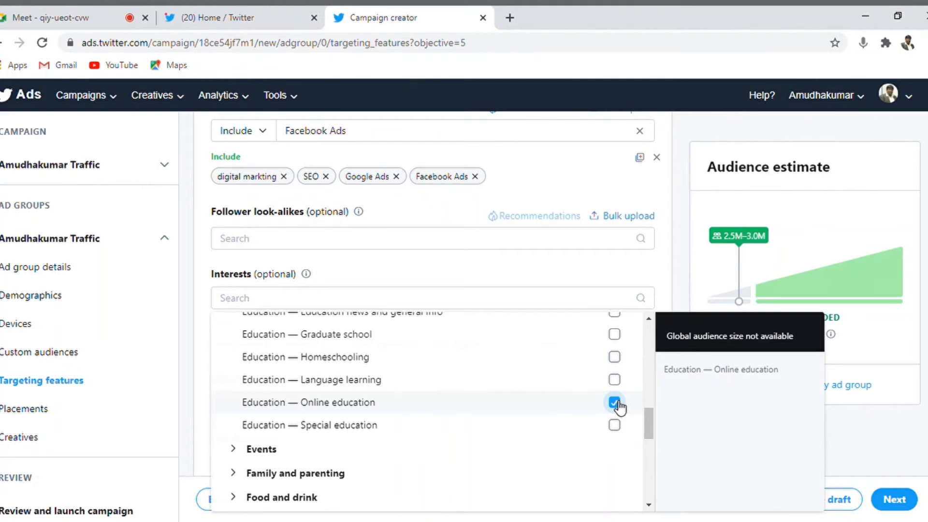
click(614, 402)
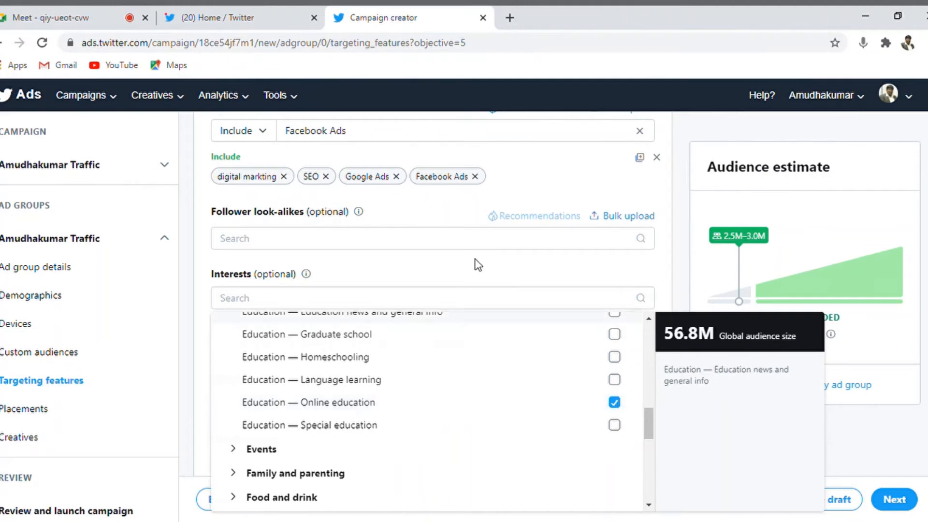
click(17, 323)
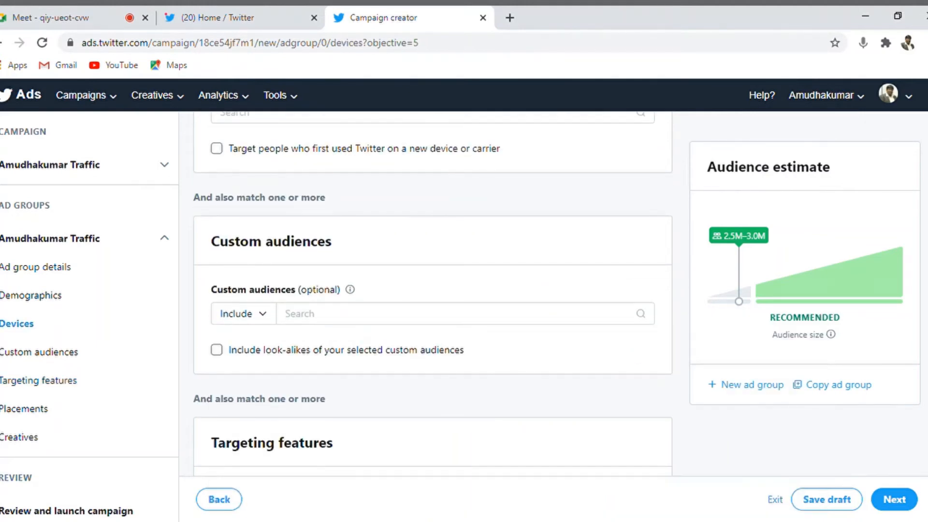
click(37, 380)
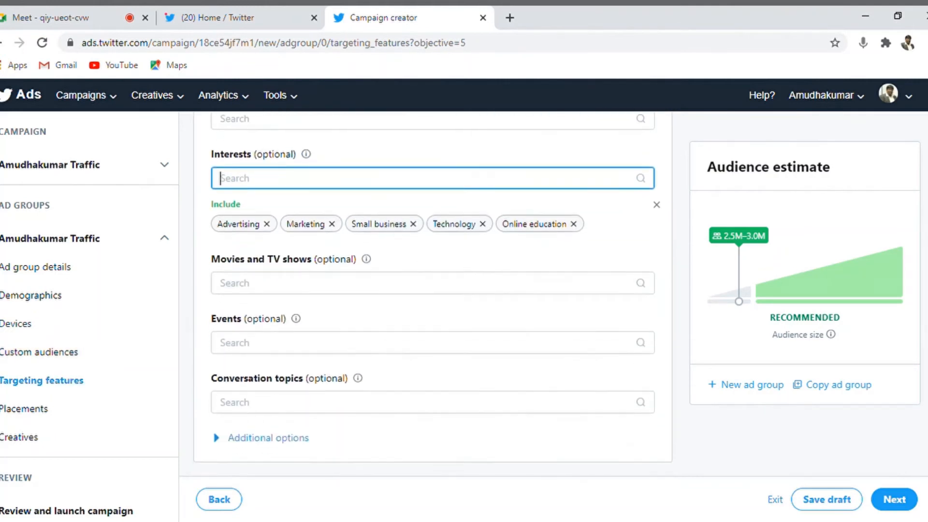
In Placements, toggle the Full and Medium rectangle TAP formats off and back on.
scroll(down, 3)
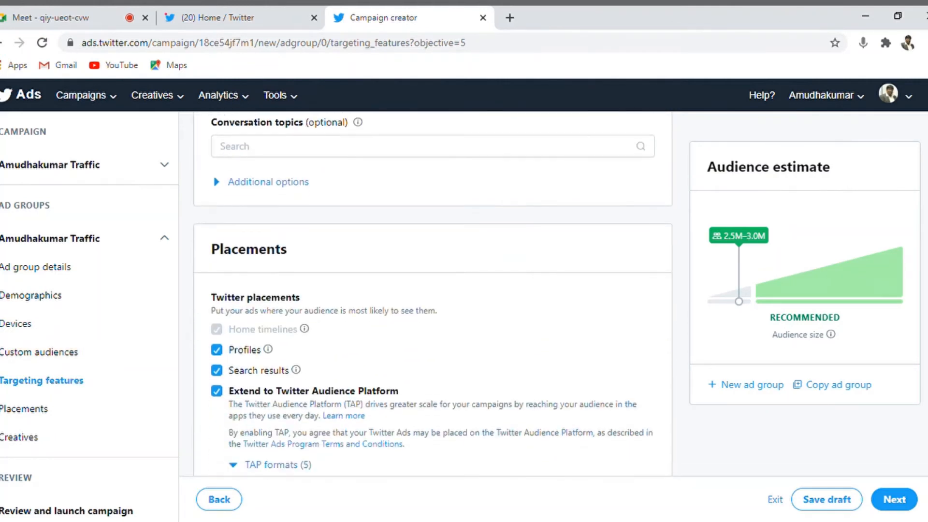
click(24, 408)
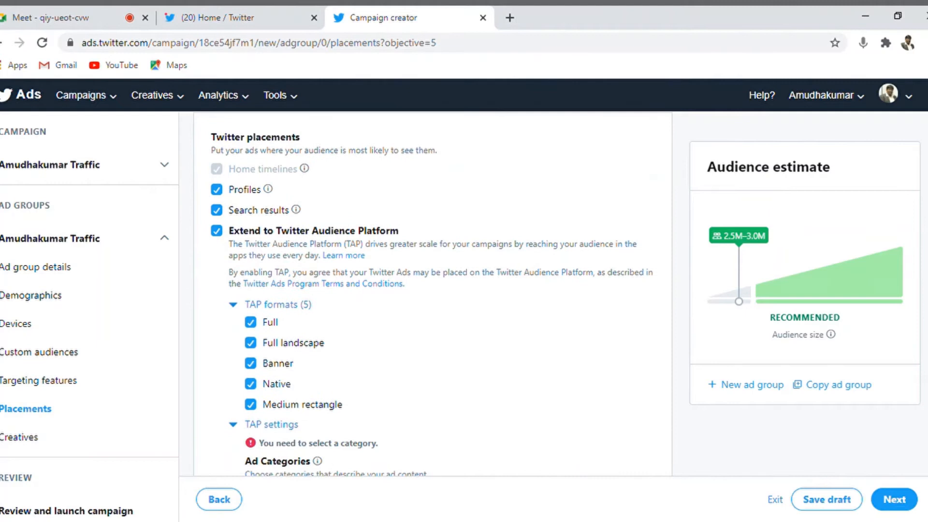
mouse_move(286, 362)
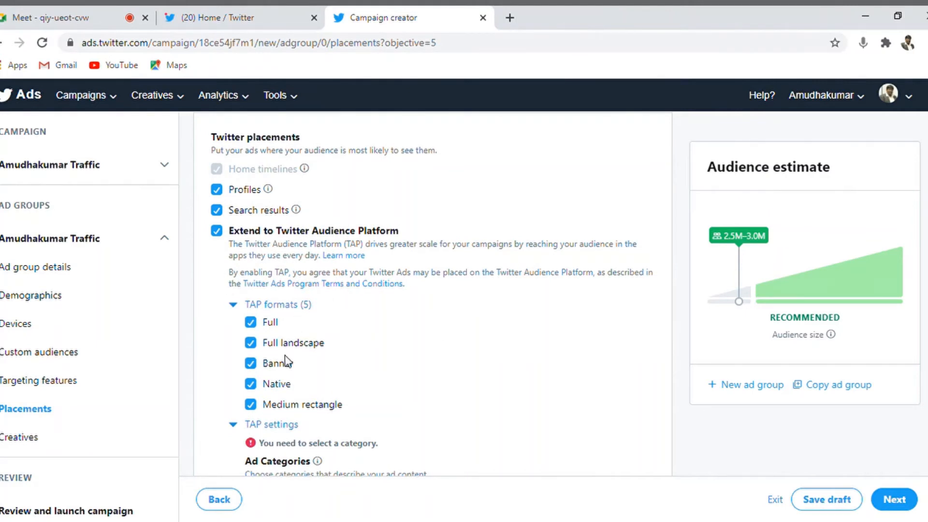
mouse_move(422, 330)
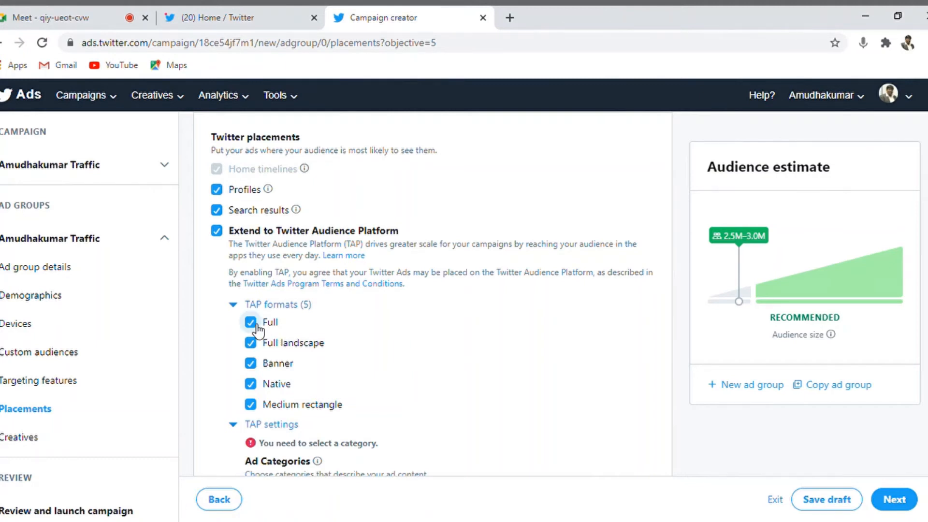
click(249, 322)
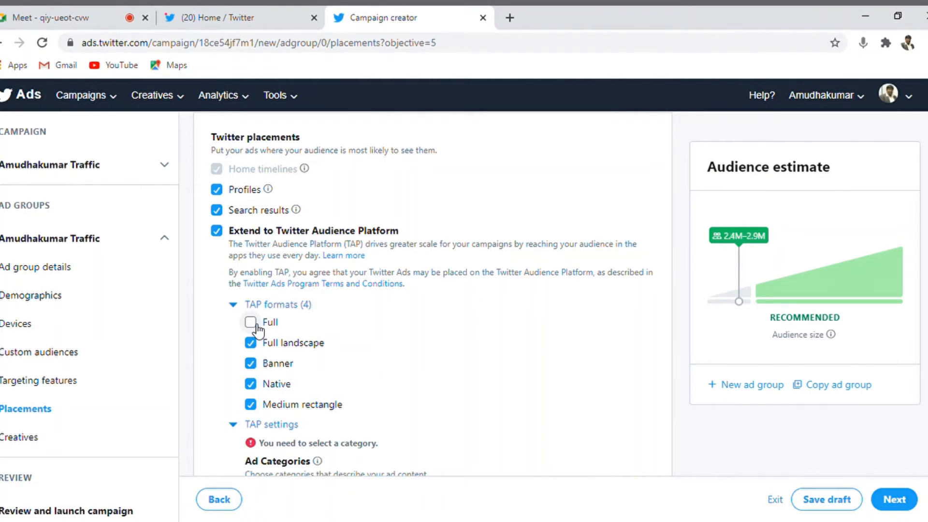
click(250, 322)
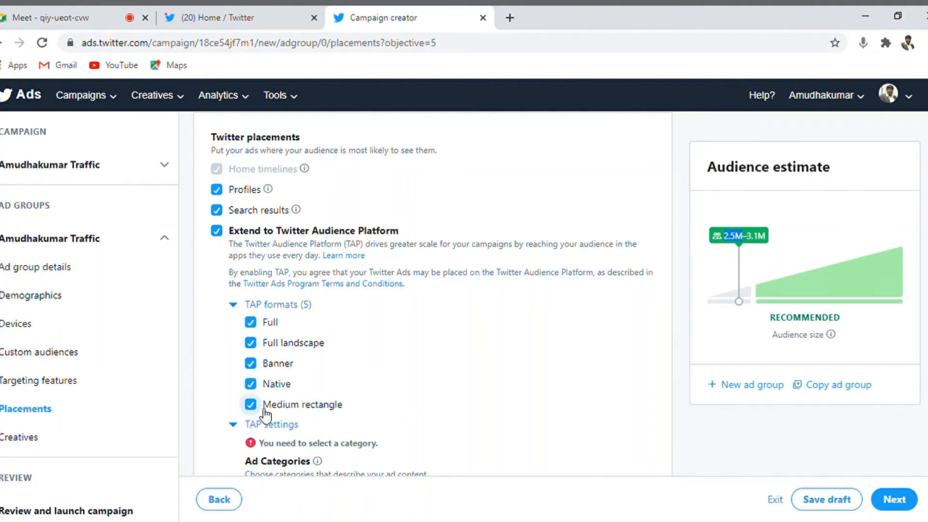
click(249, 404)
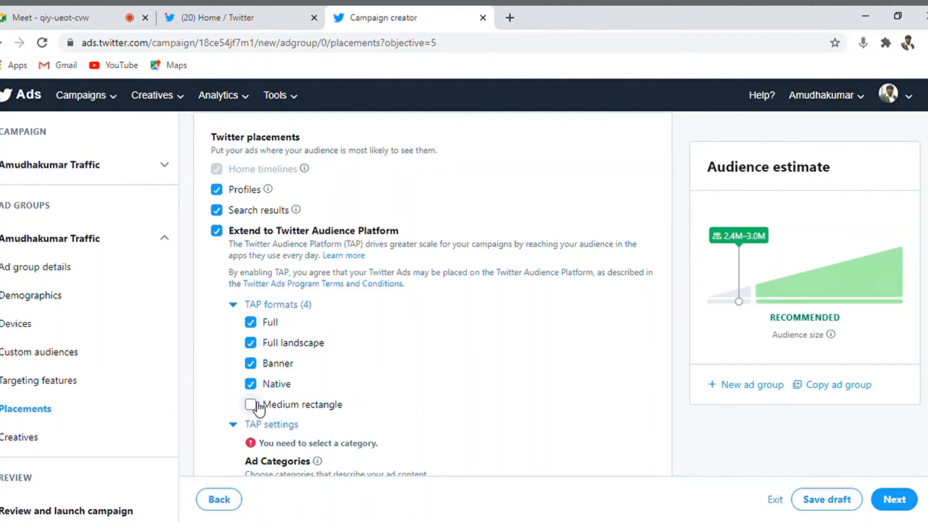
click(250, 404)
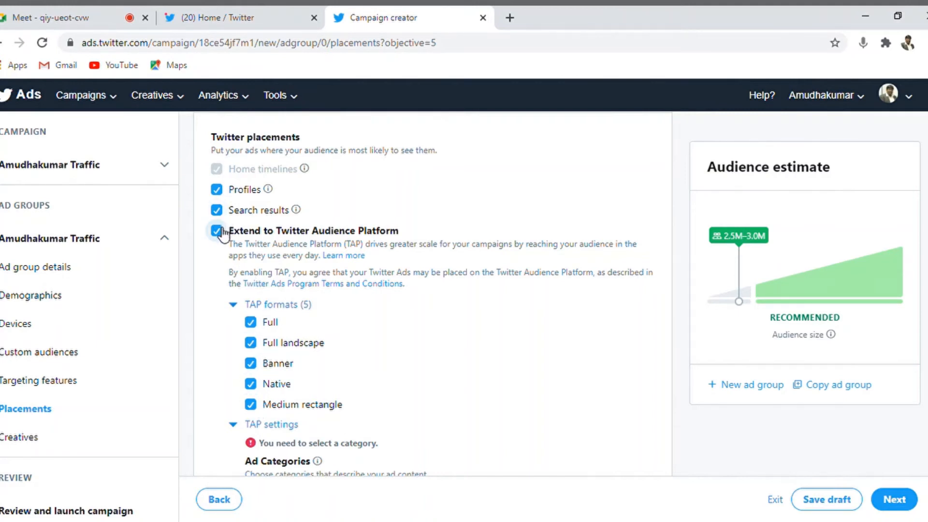
Turn off 'Extend to Twitter Audience Platform', keeping profiles and search results placements.
click(217, 231)
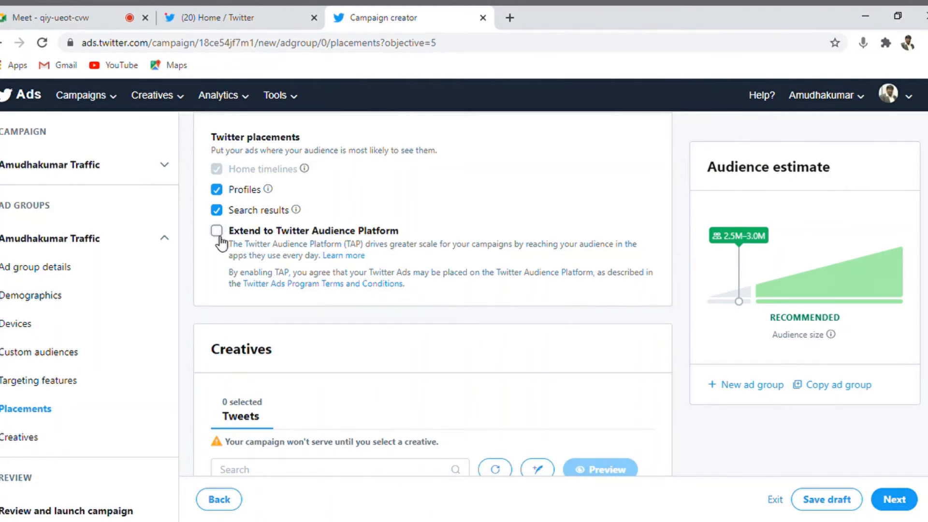
click(217, 230)
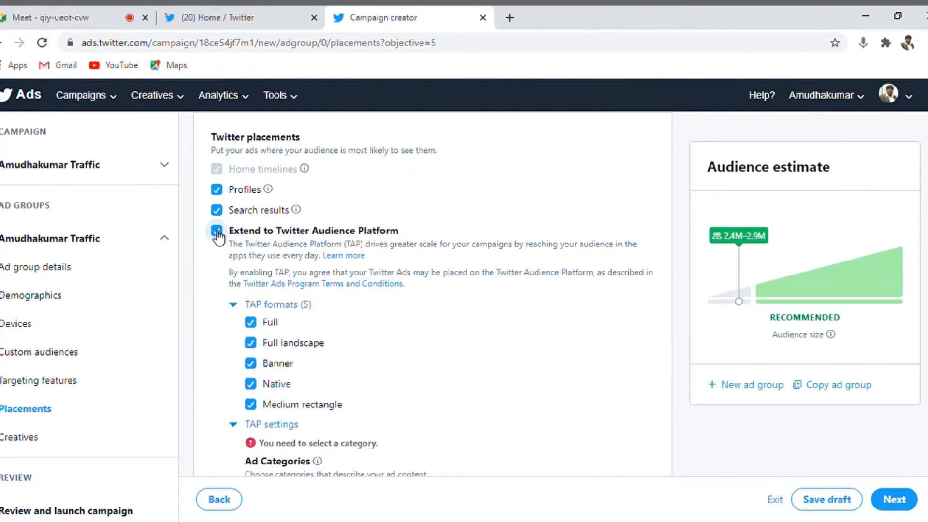
click(216, 230)
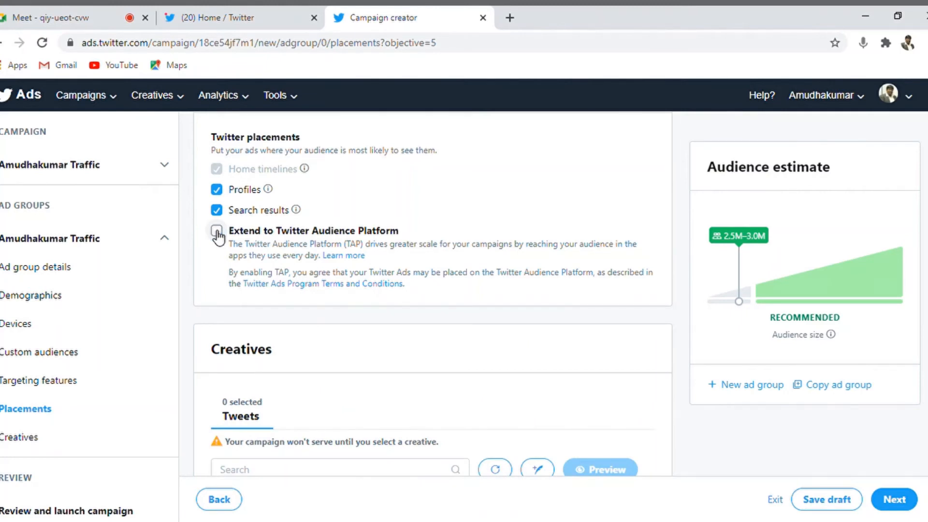
Go to the Creatives section and launch the tweet composer in a new tab.
click(215, 230)
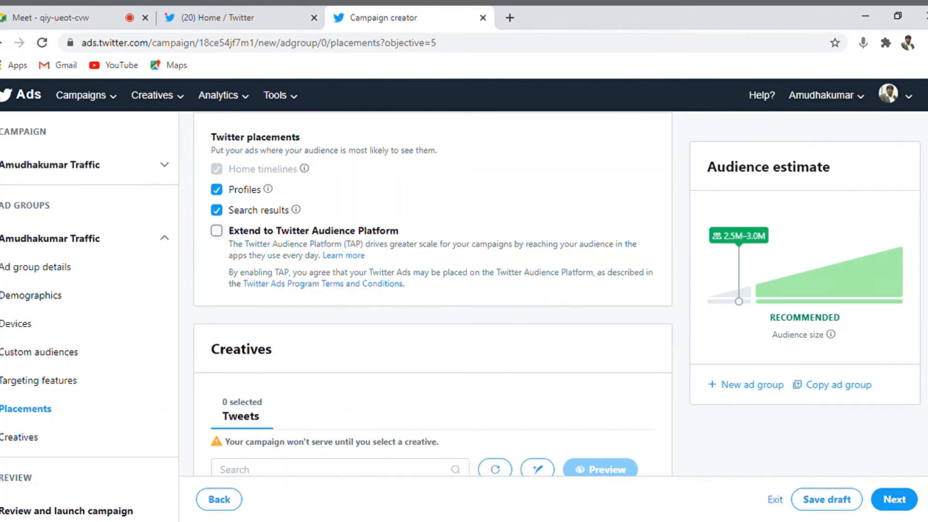
click(19, 437)
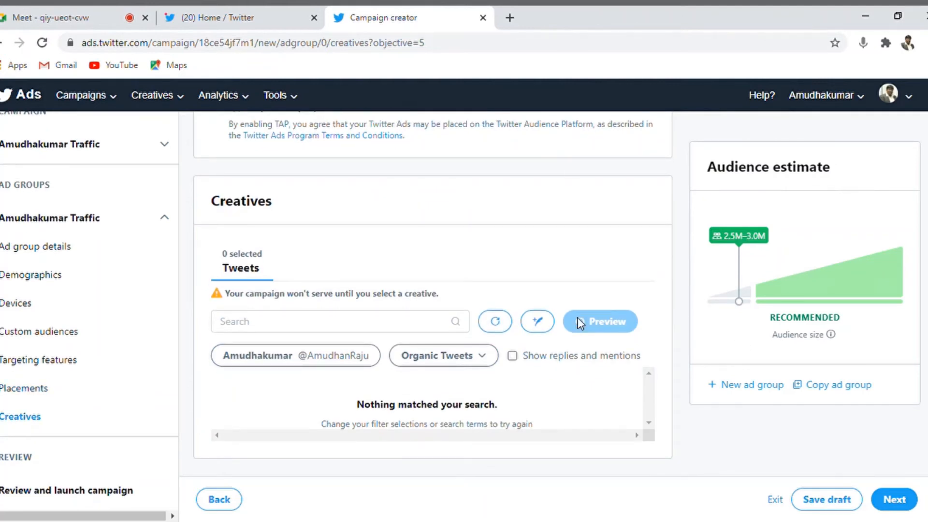
mouse_move(539, 298)
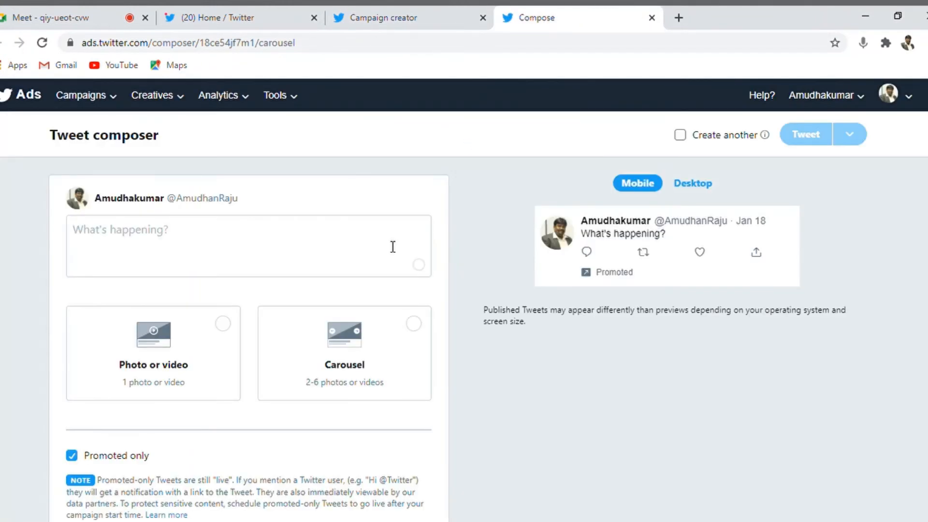
click(248, 246)
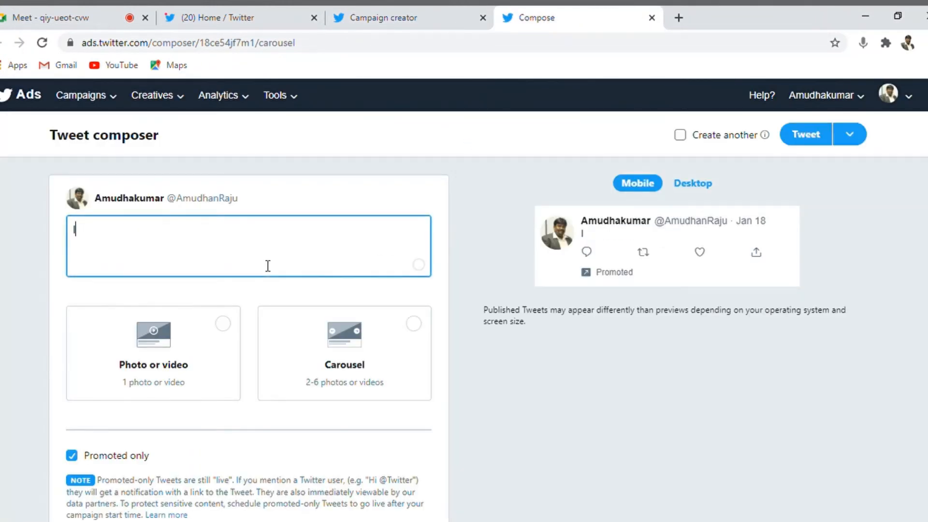
text(I have a all)
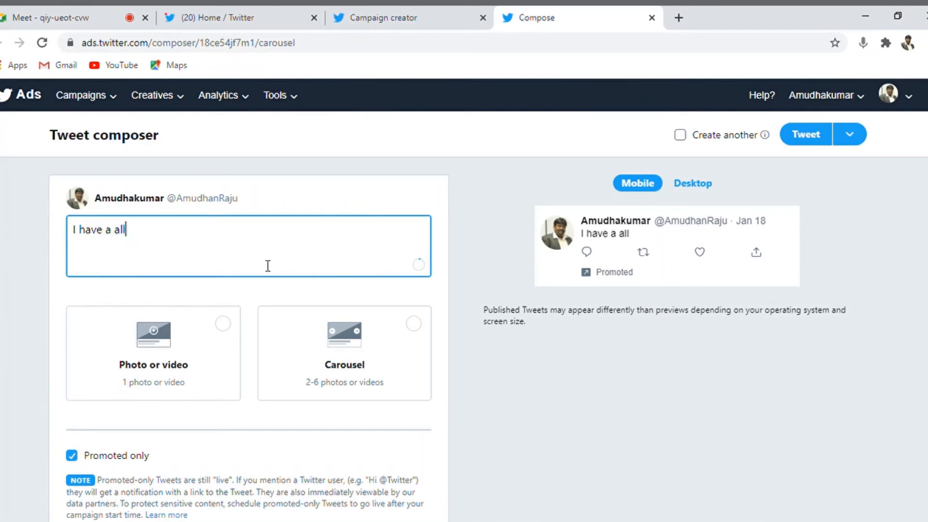
text(new inter)
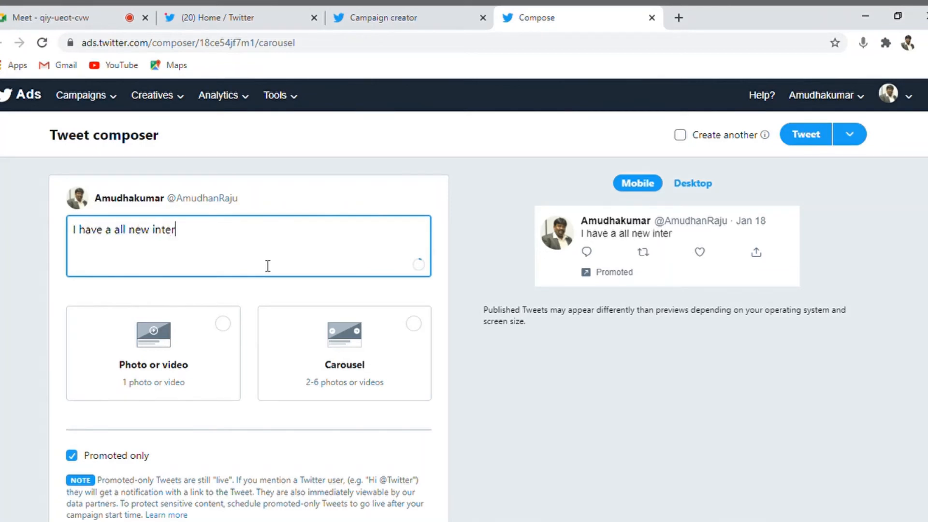
text(face for m)
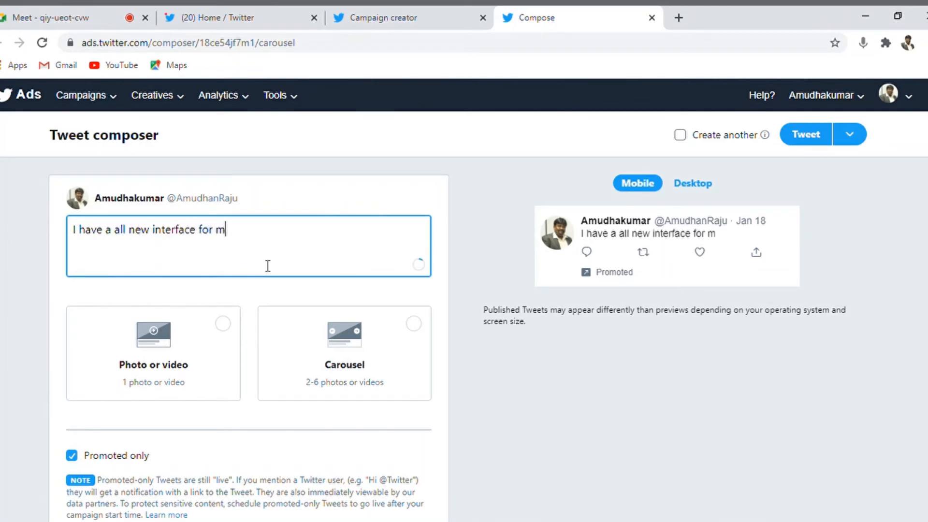
text(y website)
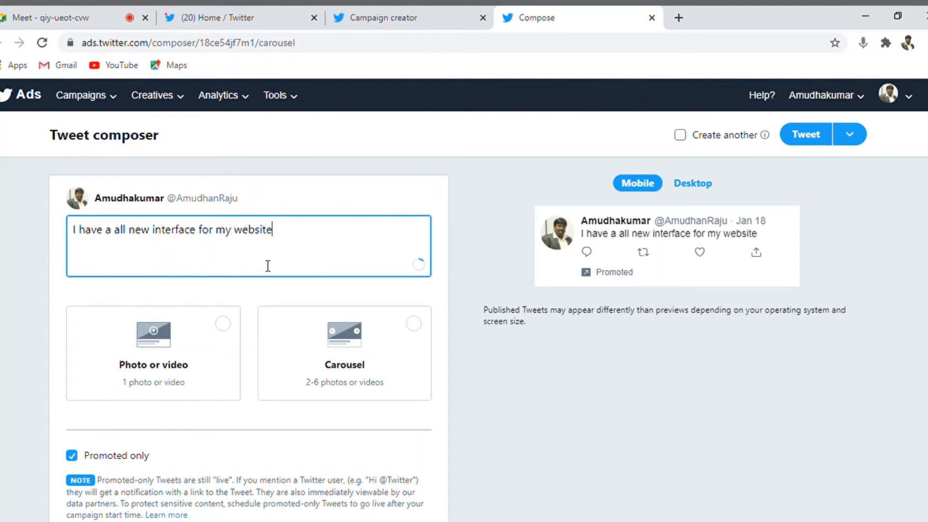
text(Amudha)
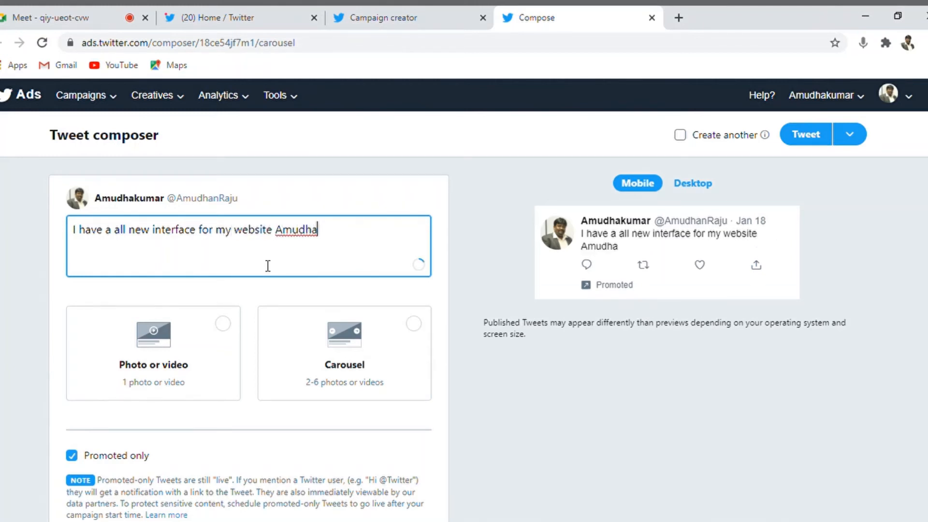
key(Backspace)
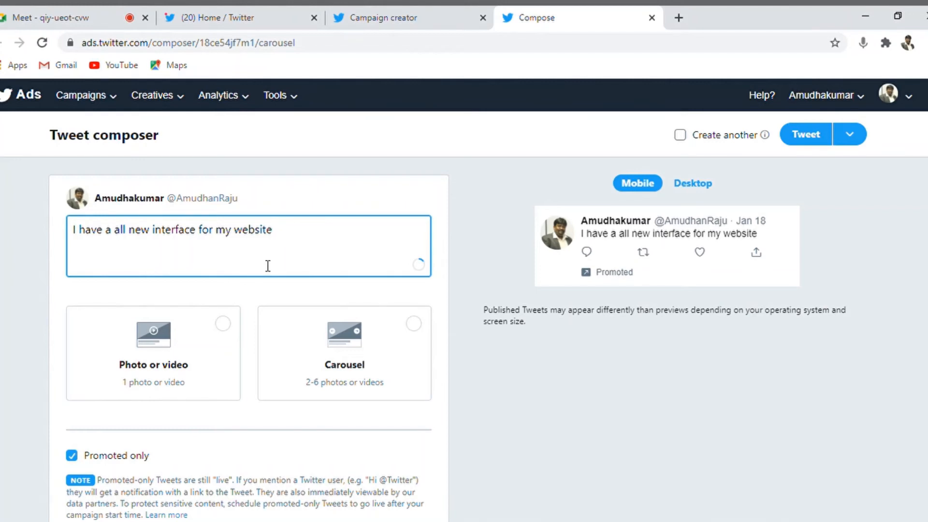
text(. E)
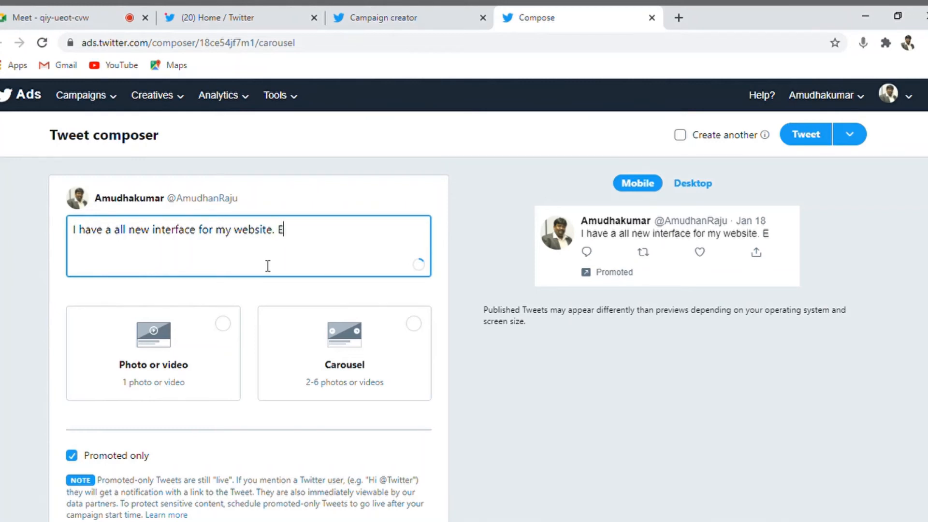
text(xplore here)
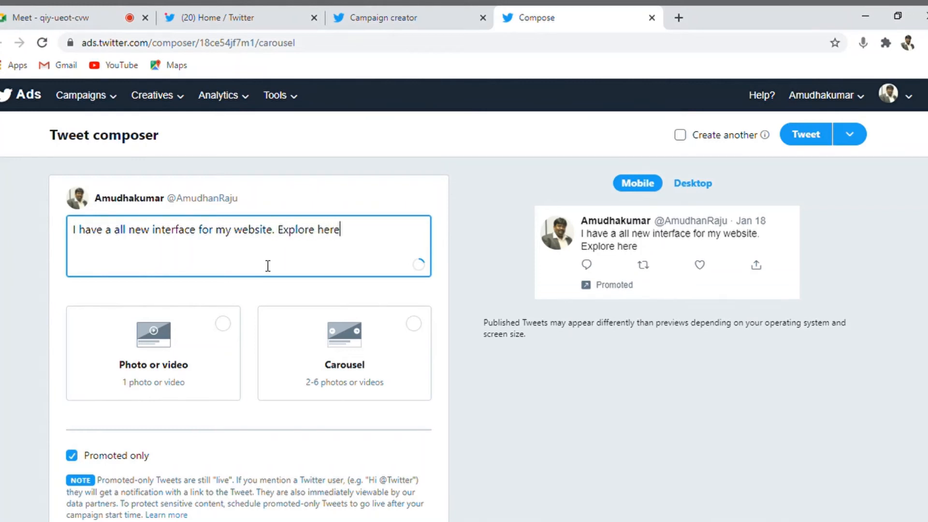
text(at)
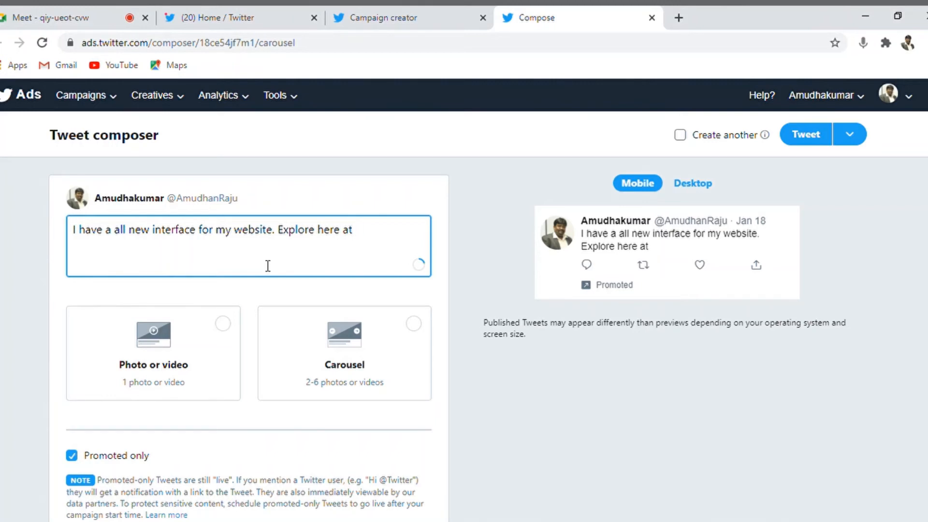
text(https://w)
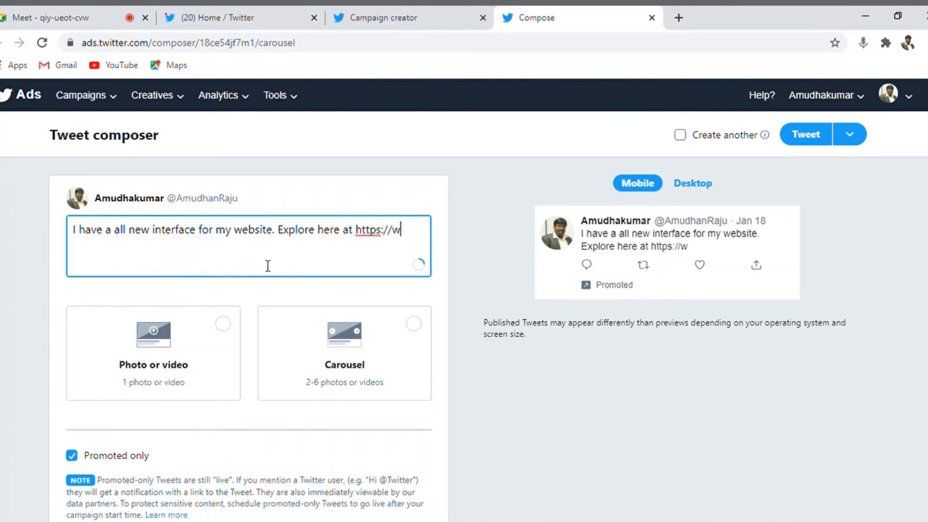
text(ww.)
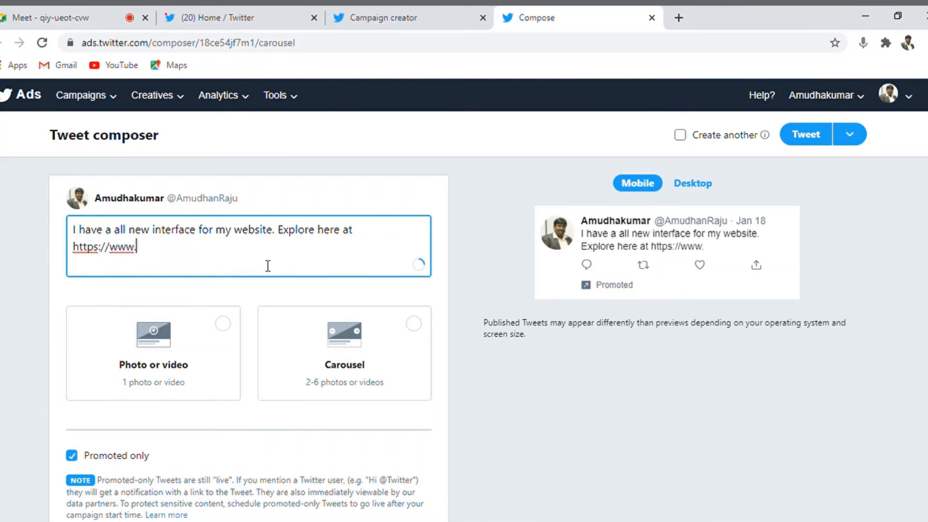
text(amudhakumar.c)
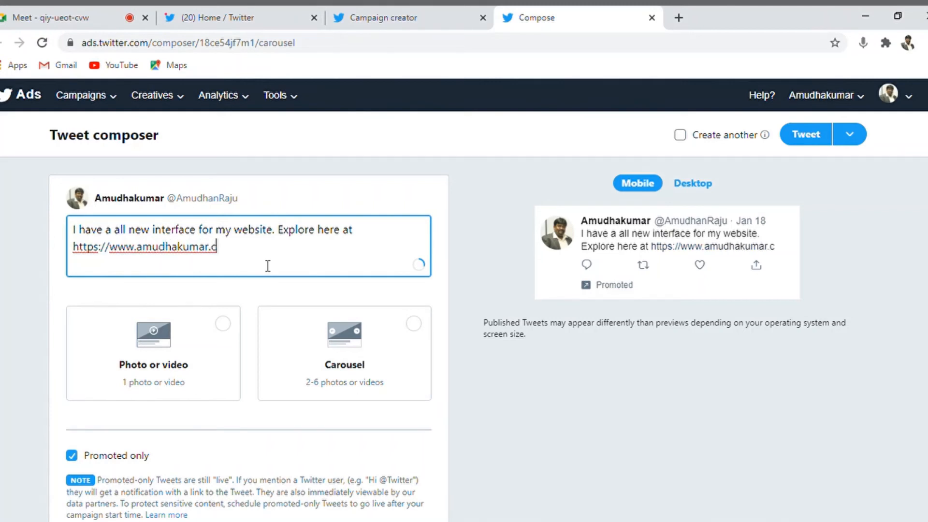
text(om)
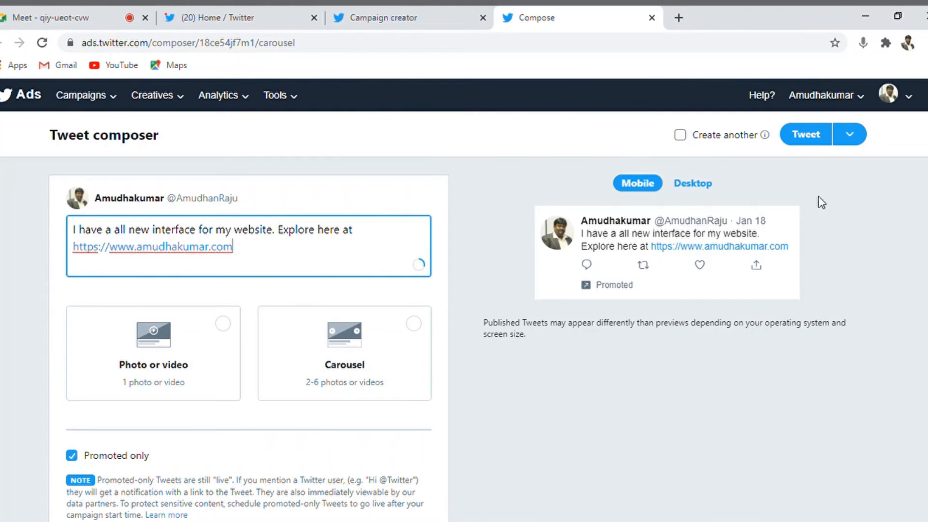
Keep the tweet Promoted only and save it.
click(692, 182)
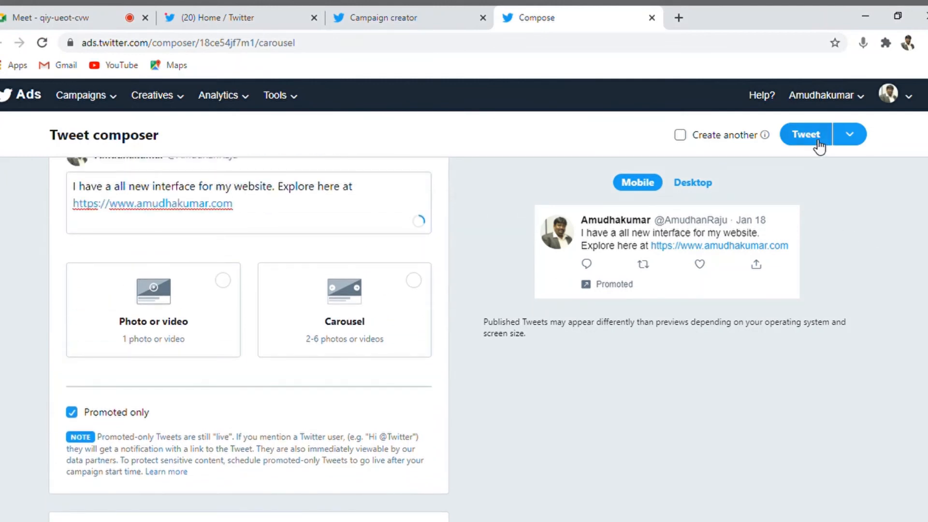
click(805, 134)
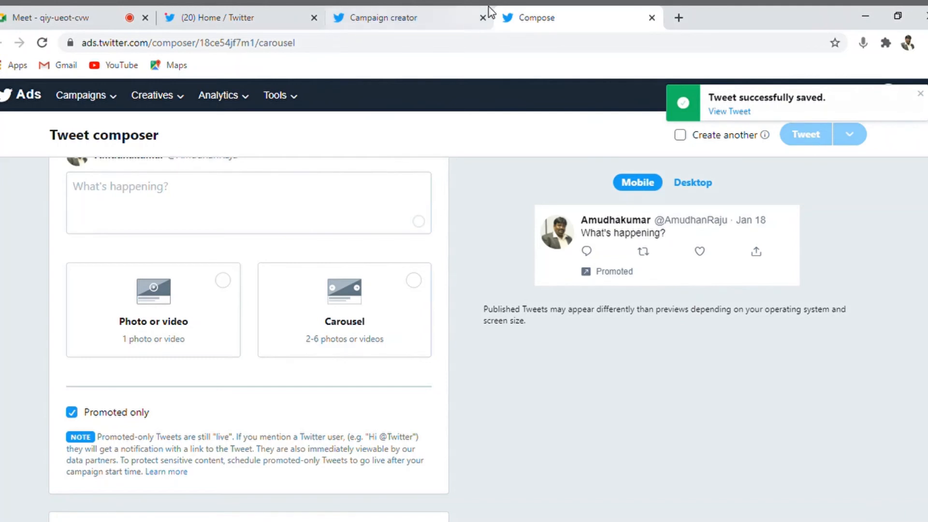
Return to the campaign creator tab and reload the Creatives tweet list.
click(390, 17)
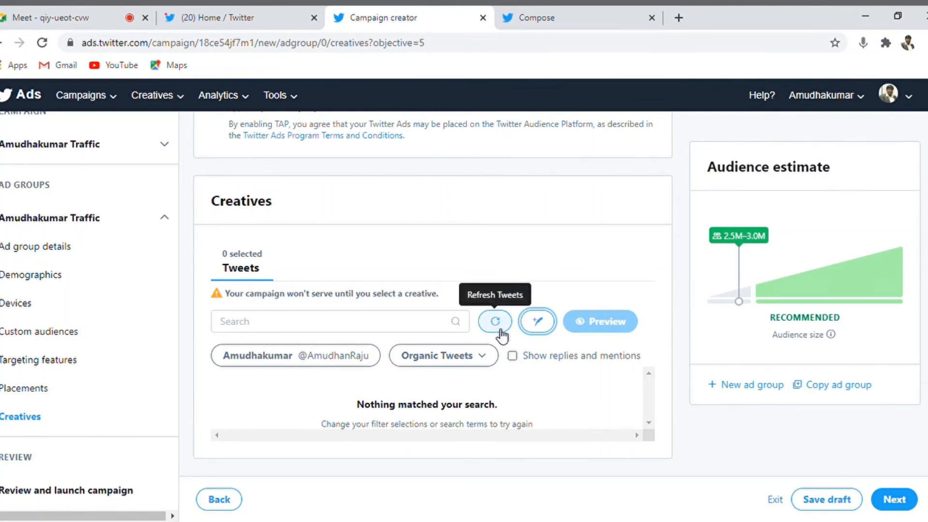
click(494, 321)
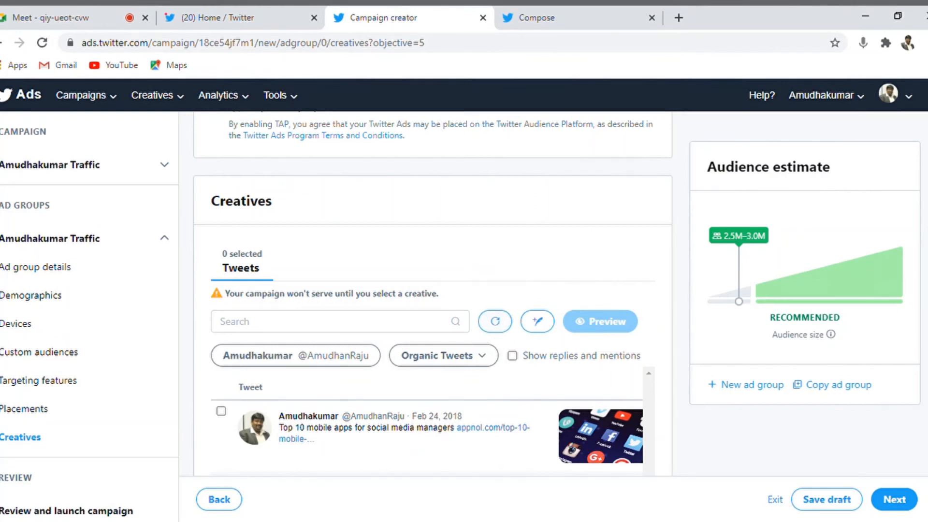
scroll(down, 3)
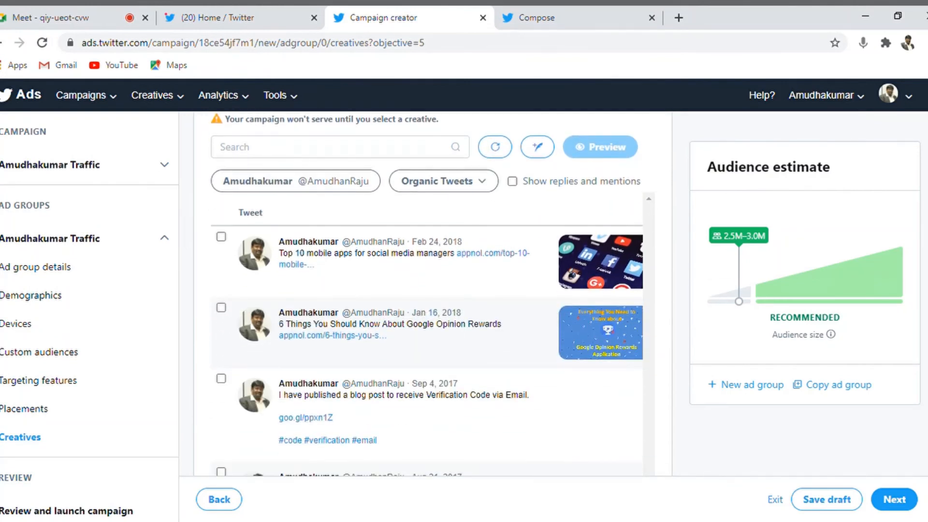
mouse_move(494, 274)
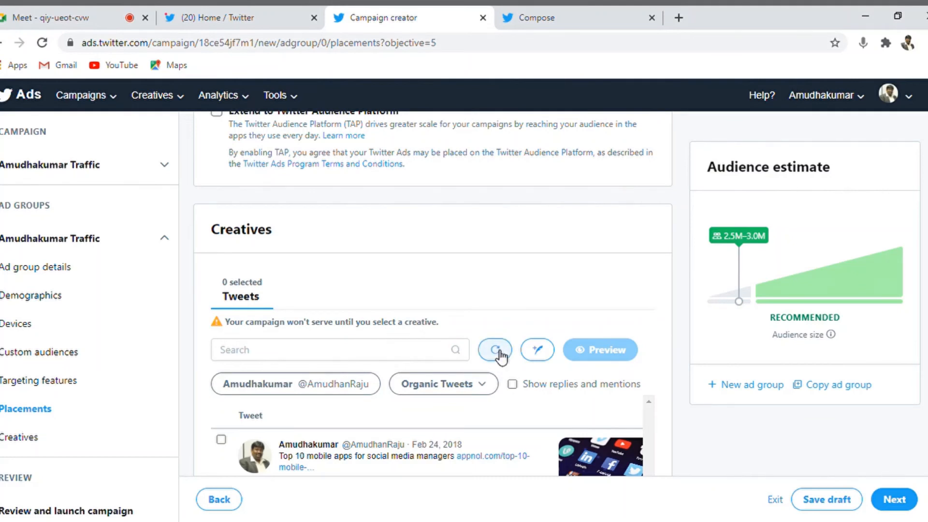
mouse_move(495, 349)
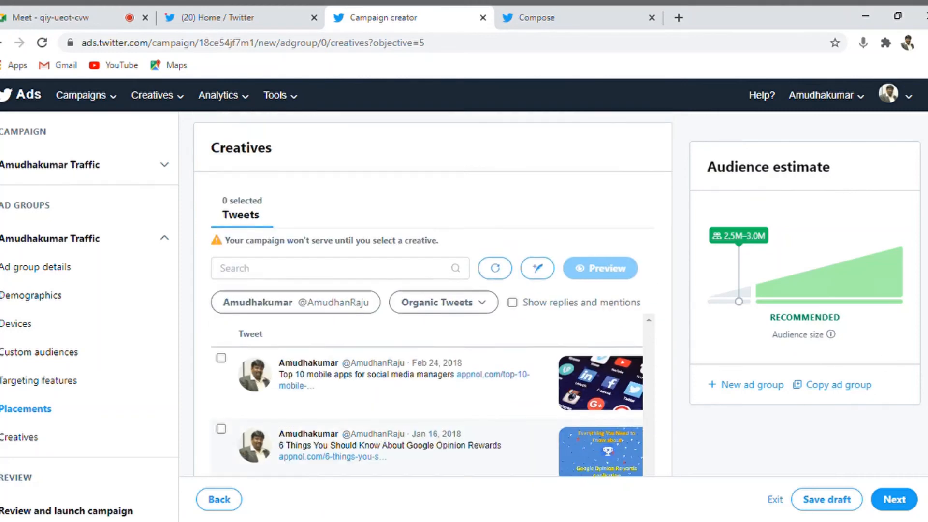
scroll(down, 3)
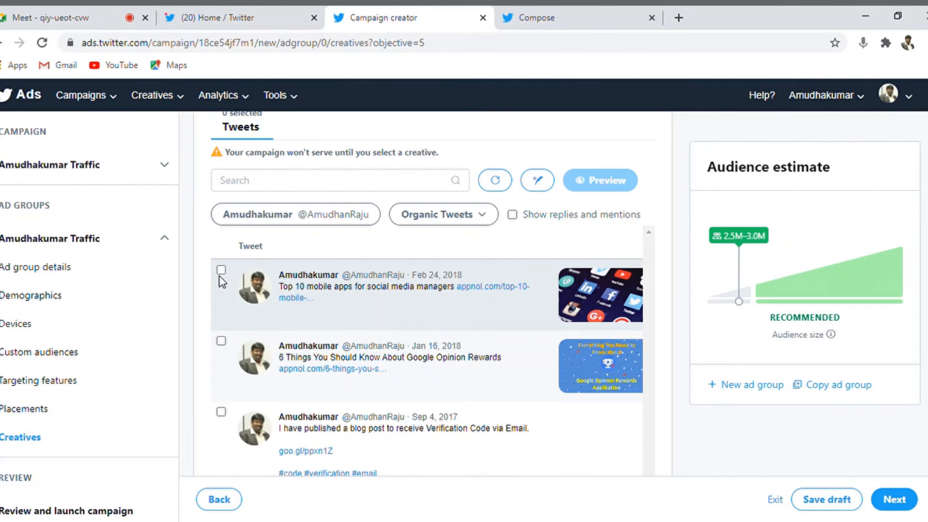
Select the 'Top 10 mobile apps for social media managers' tweet as the ad group creative.
click(220, 269)
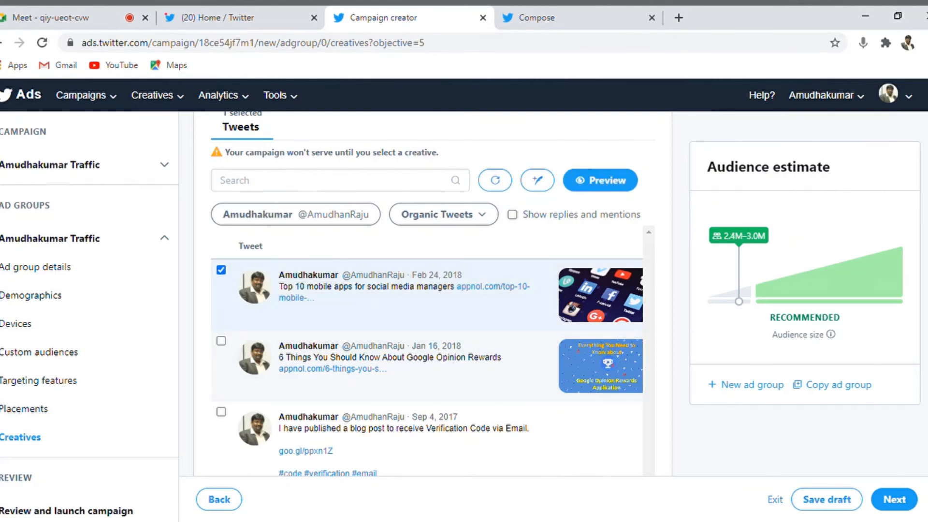
scroll(down, 3)
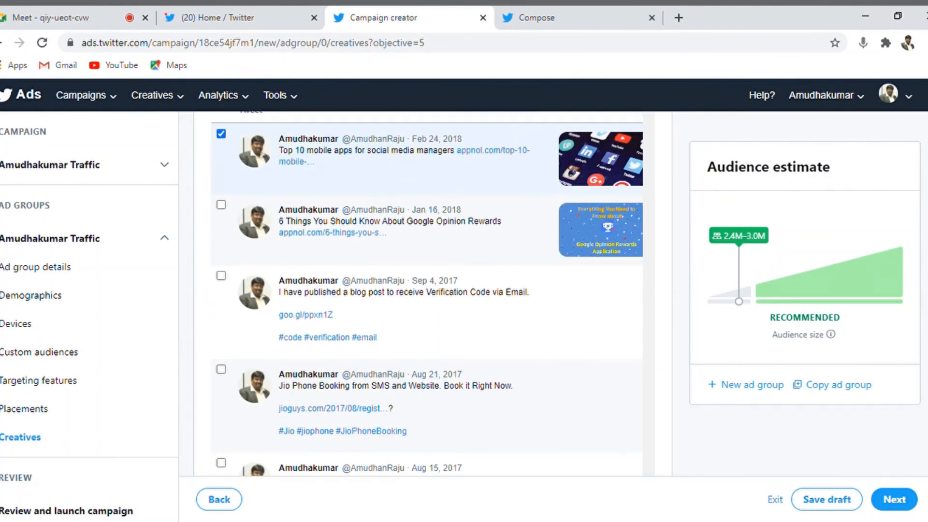
click(23, 409)
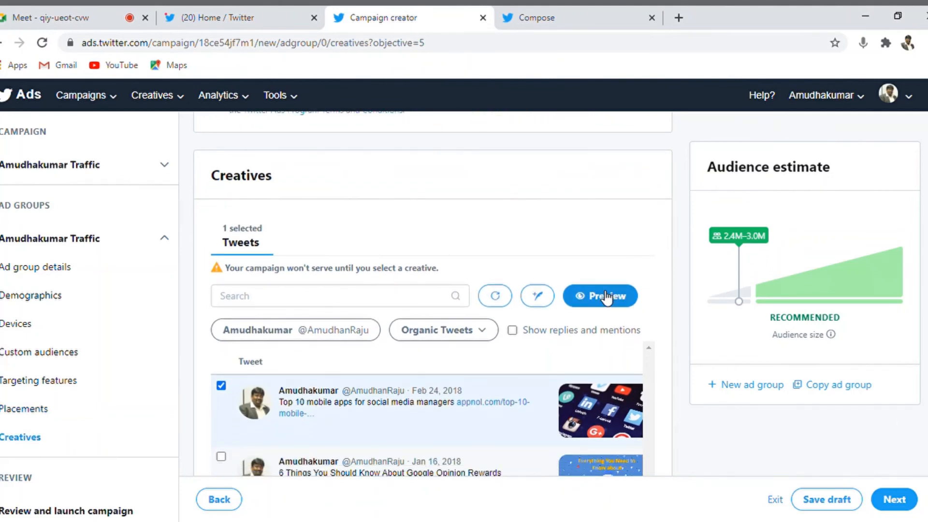
click(599, 296)
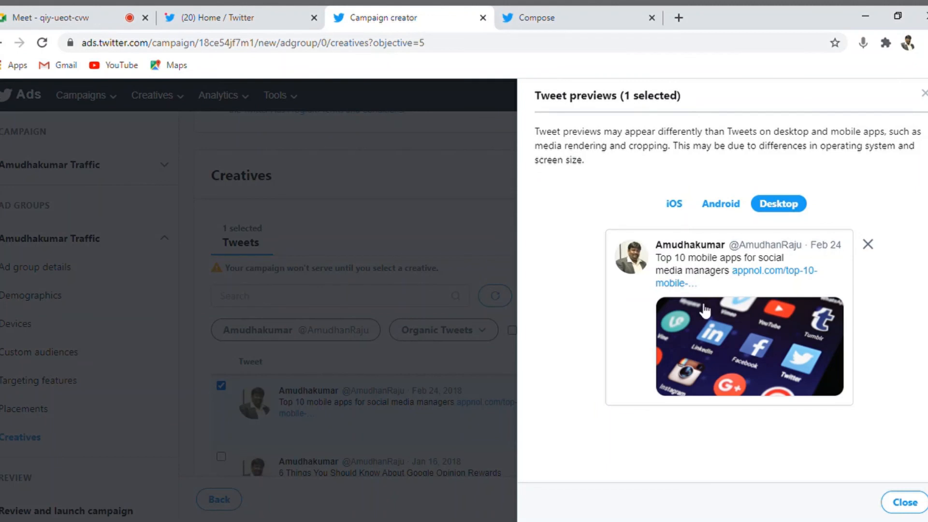
click(719, 204)
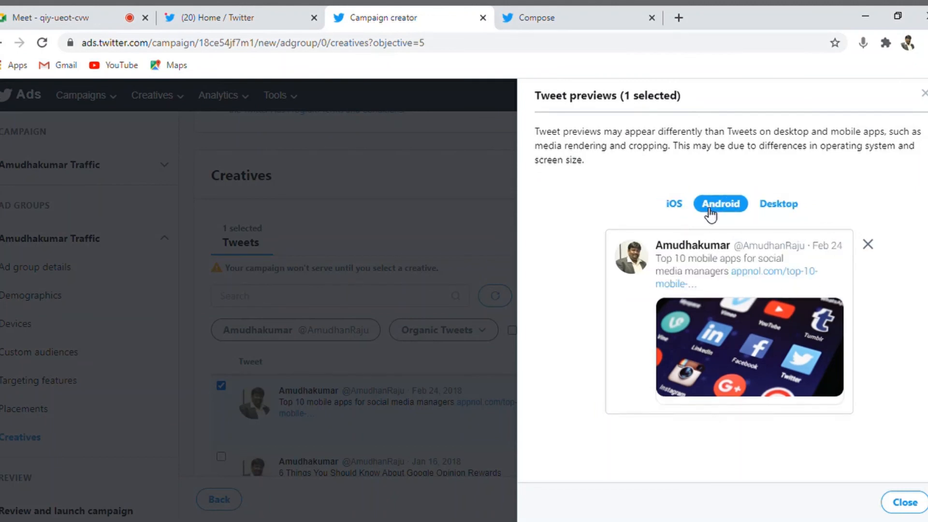
click(778, 204)
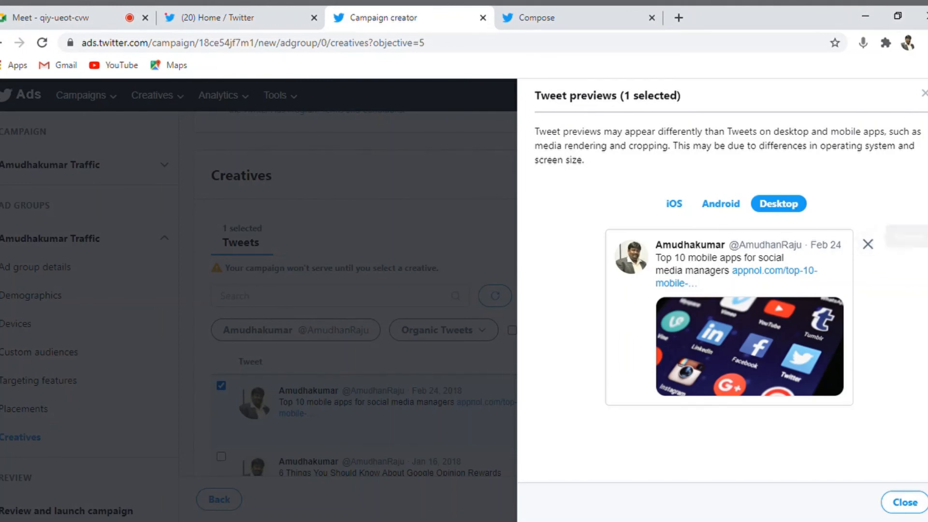
click(904, 502)
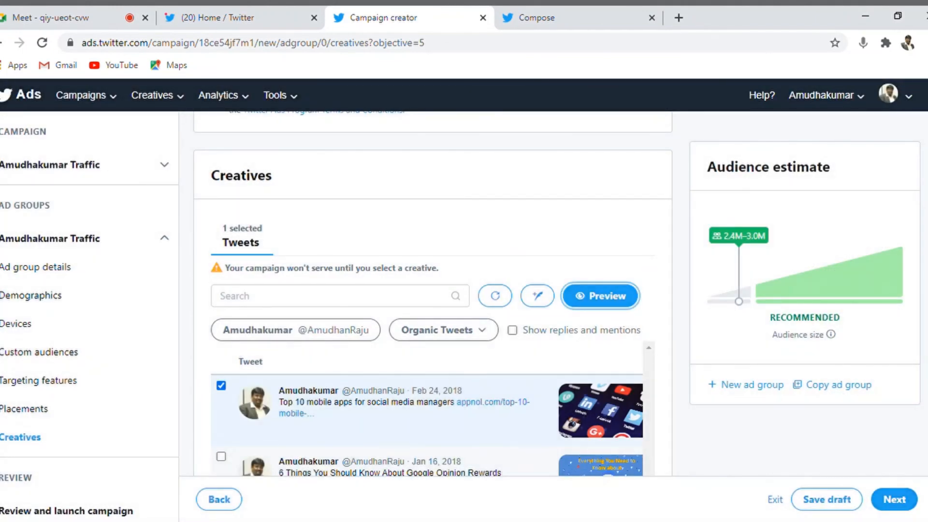
scroll(down, 3)
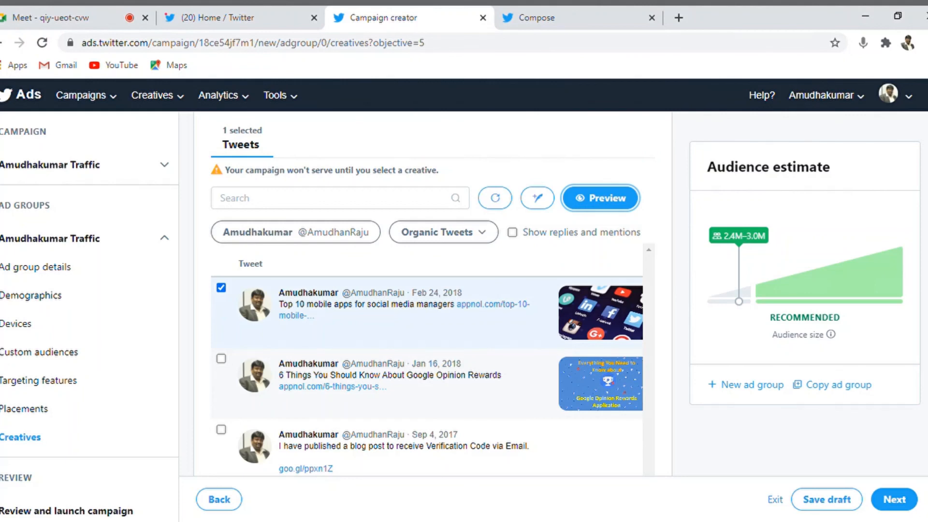
scroll(down, 3)
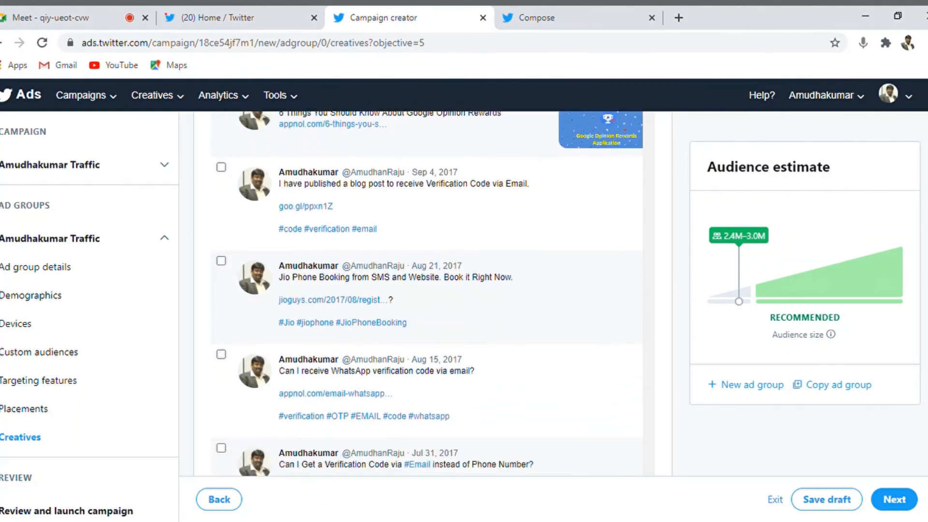
Proceed to the Review and launch summary and scroll through targeting, placements and the tweet creative.
click(894, 498)
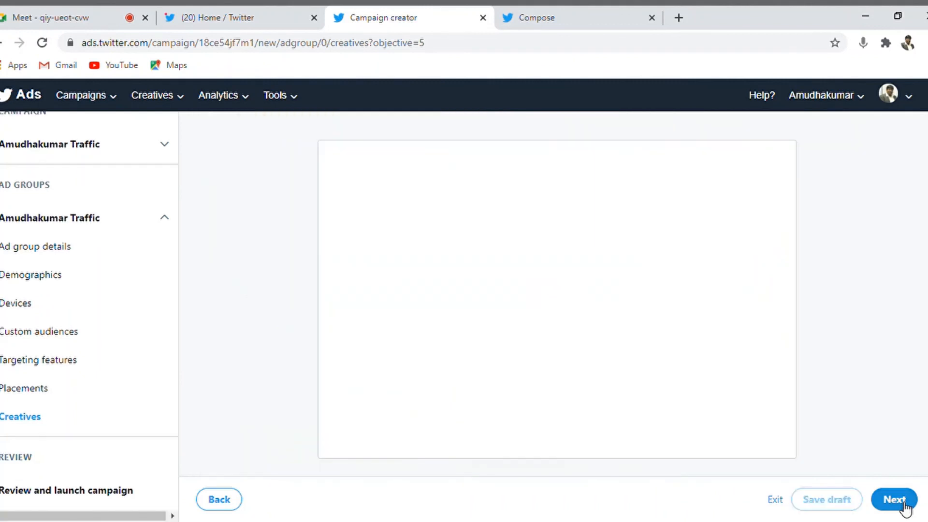
click(894, 499)
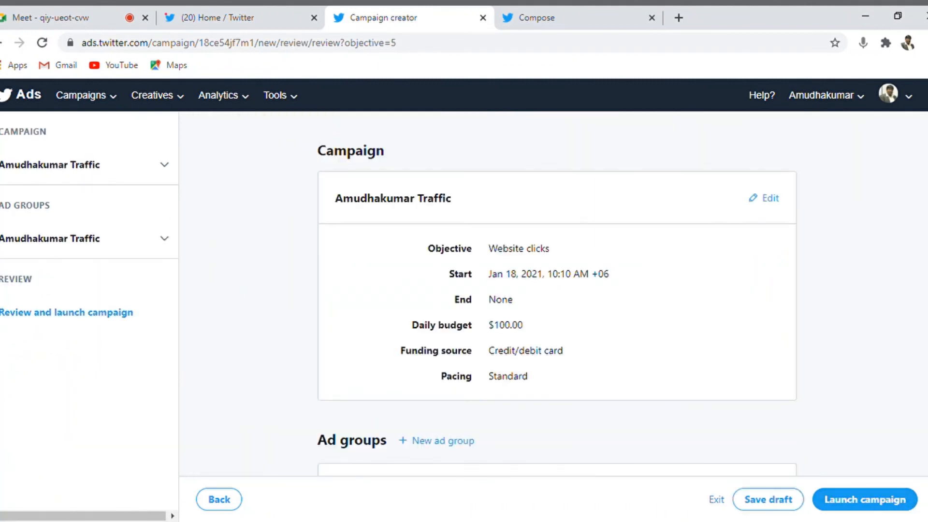
scroll(down, 3)
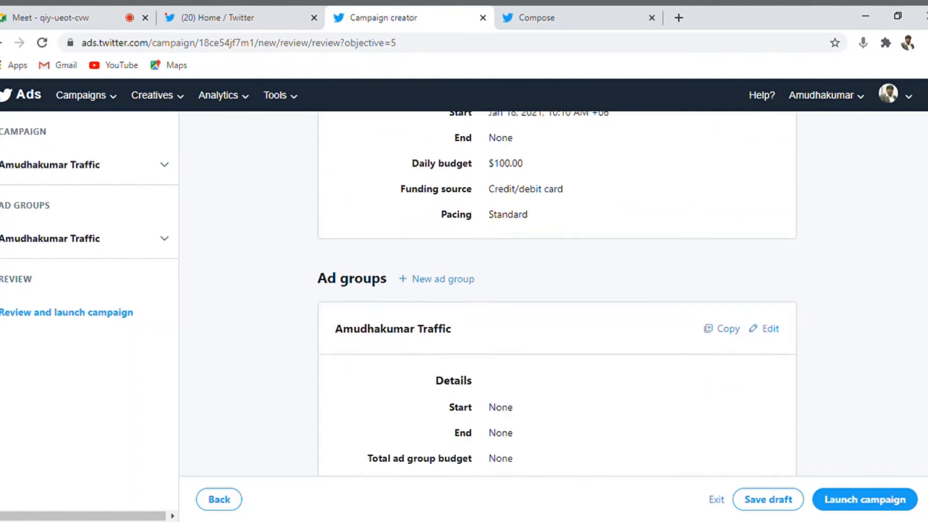
scroll(down, 3)
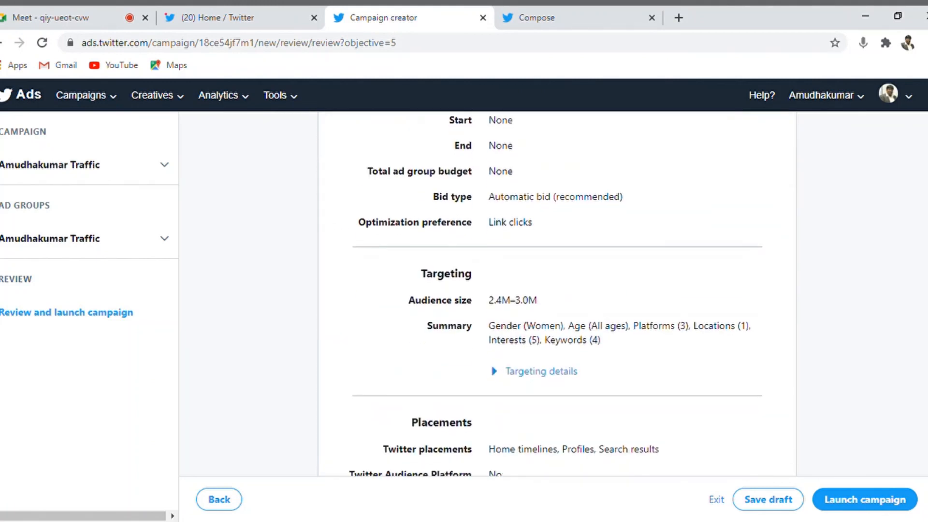
scroll(down, 3)
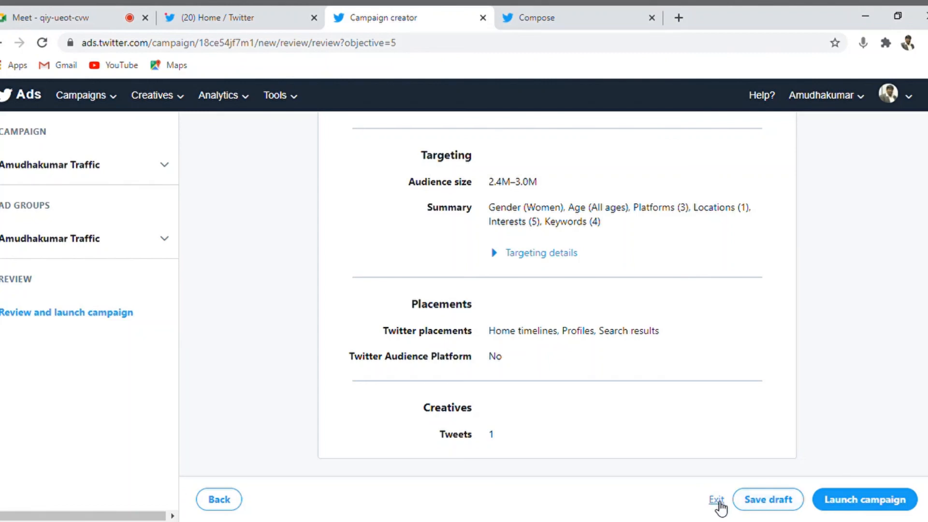
Exit the campaign form, bringing up the unsaved-changes confirmation.
click(717, 499)
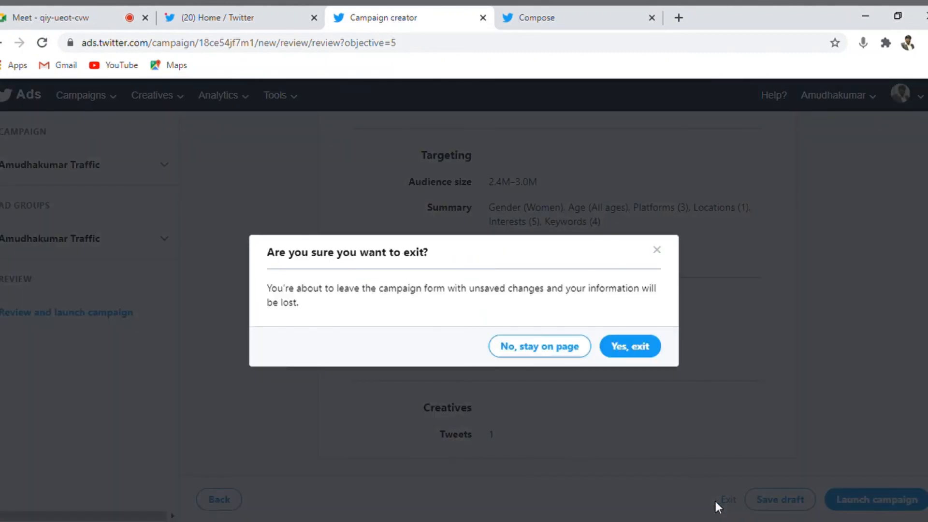